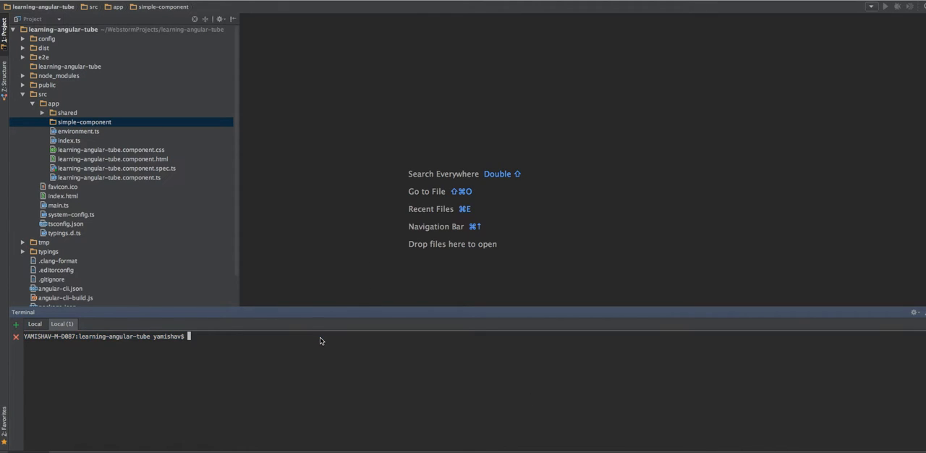
Run ng g component ./simple-component/simple-component in the terminal to generate the component files.
text(ng g component ./simple-component/simple-component)
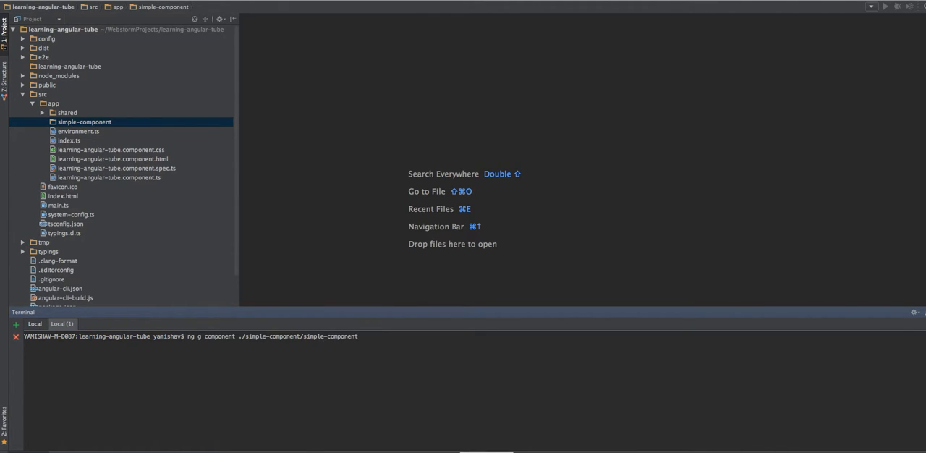
mouse_move(201, 344)
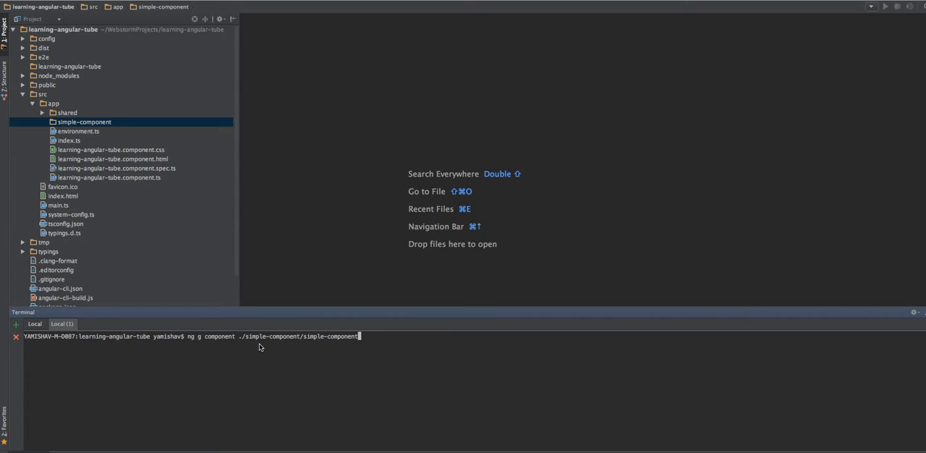
mouse_move(267, 344)
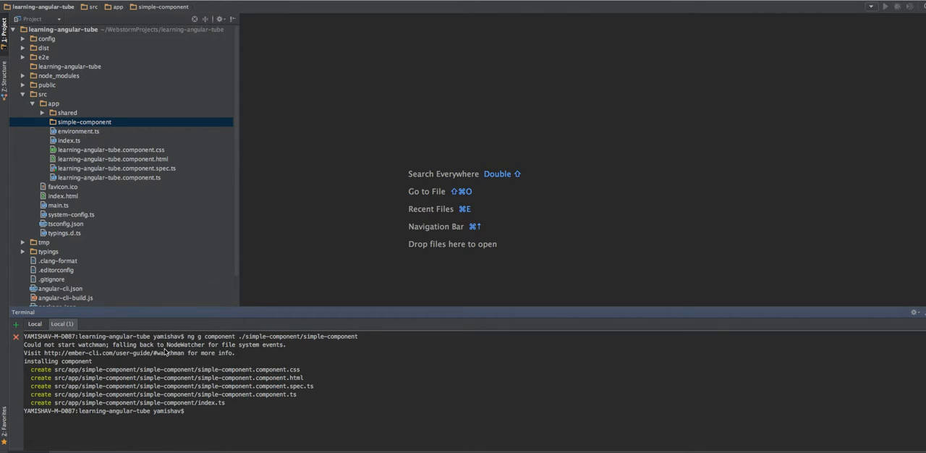
mouse_move(240, 382)
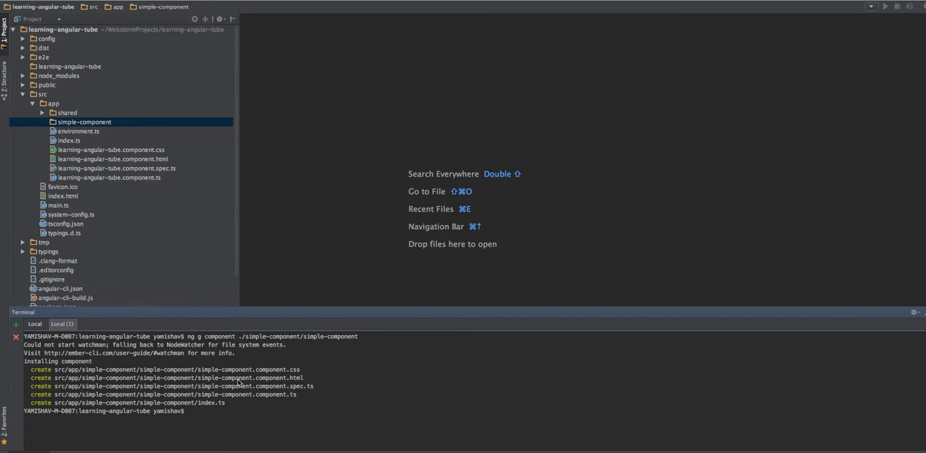
mouse_move(243, 371)
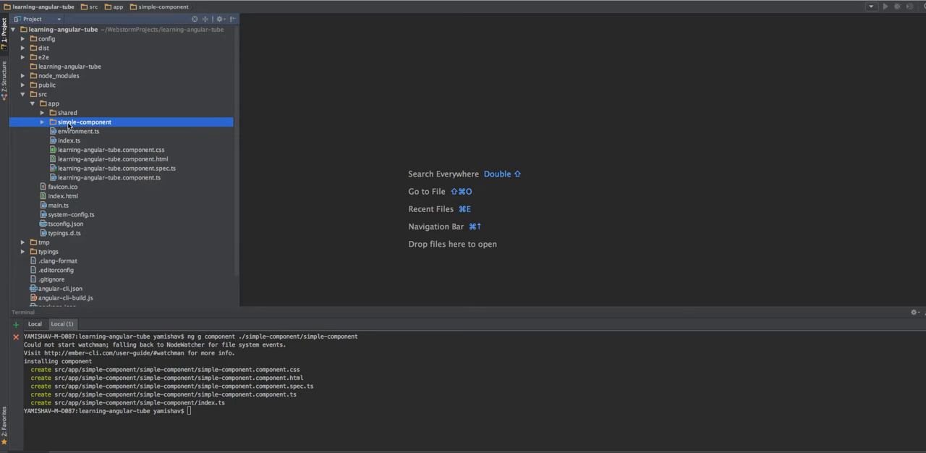
Expand the simple-component folder and open its index.ts, component.ts, HTML, spec and CSS files.
click(42, 122)
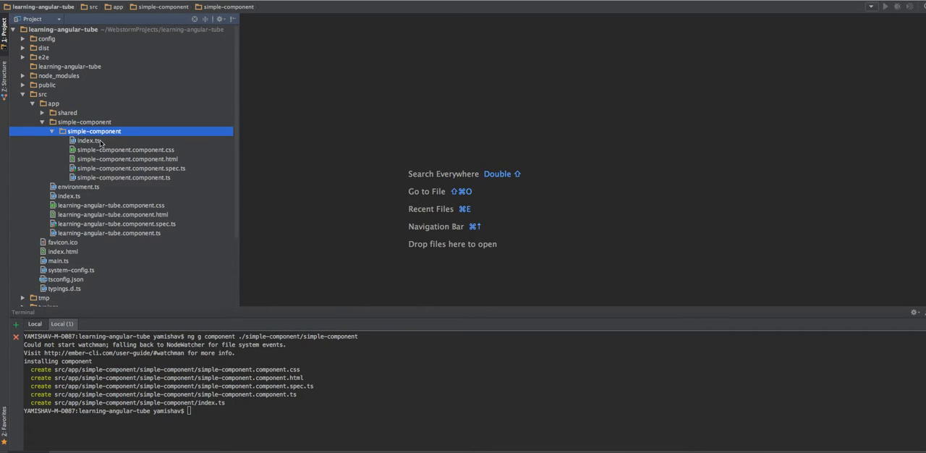
double_click(89, 140)
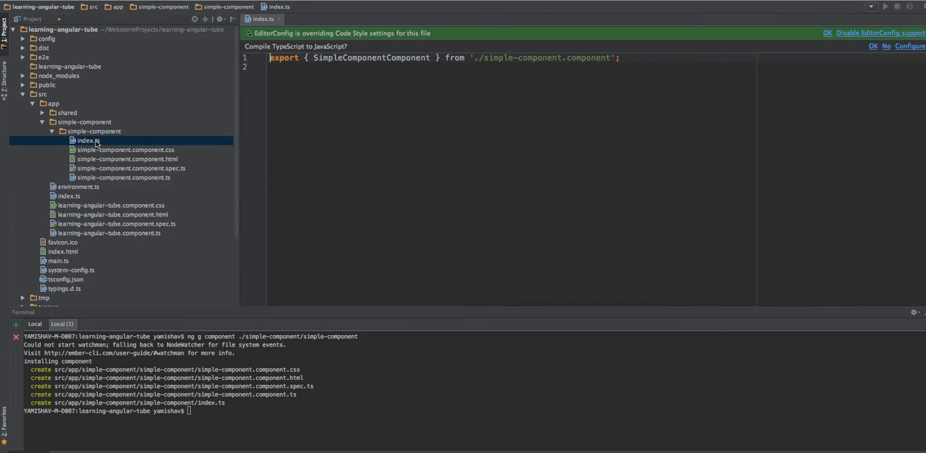
mouse_move(216, 157)
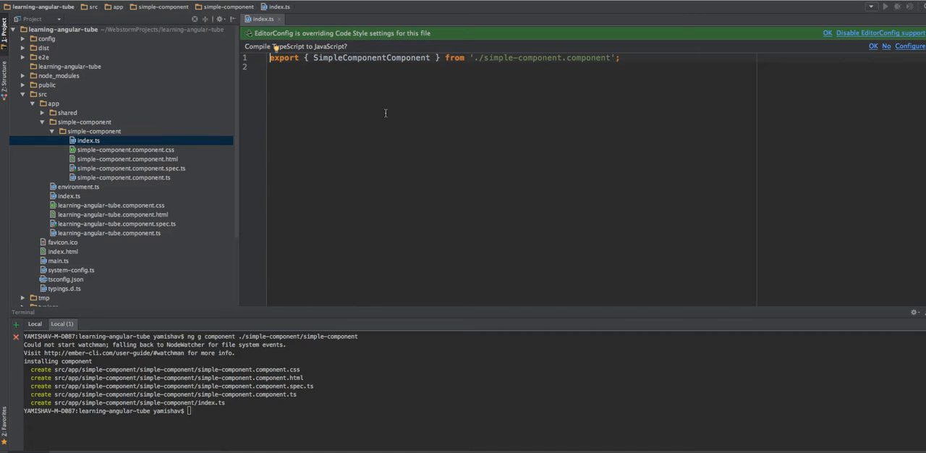
mouse_move(159, 167)
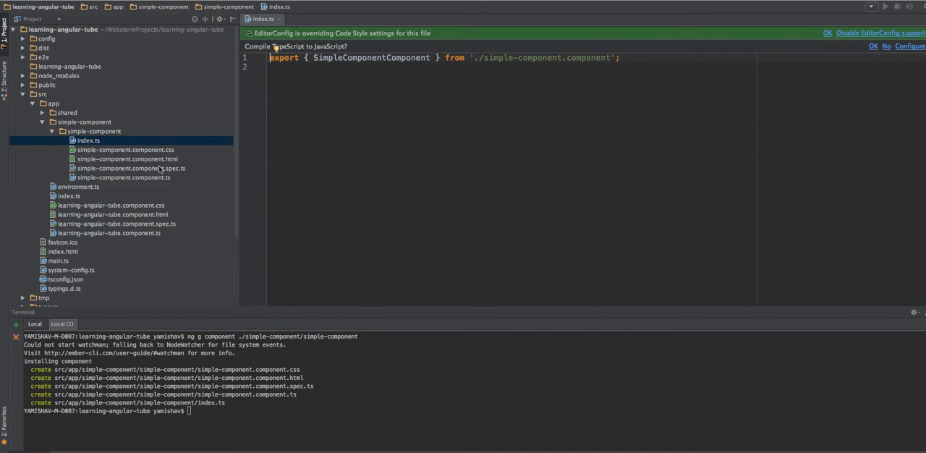
double_click(121, 176)
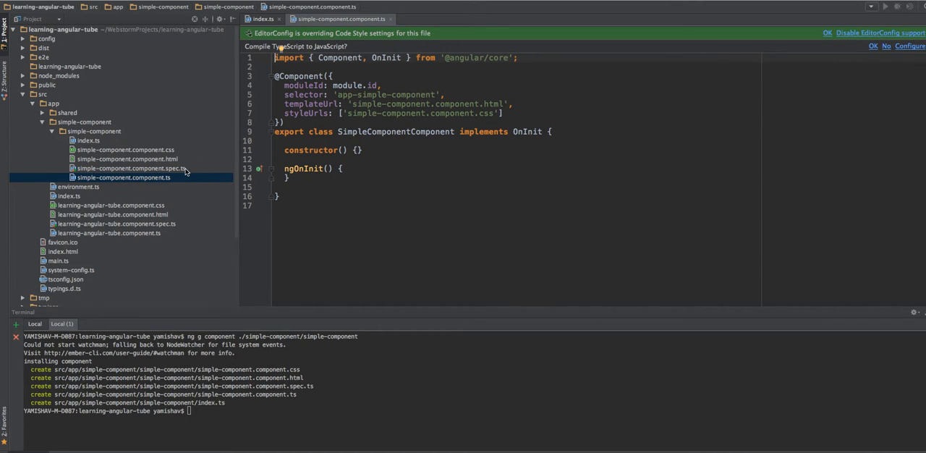
double_click(127, 159)
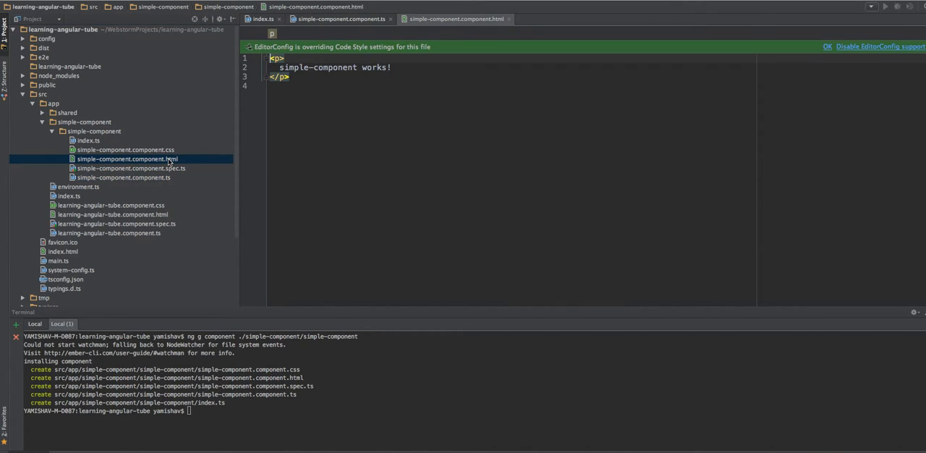
click(130, 168)
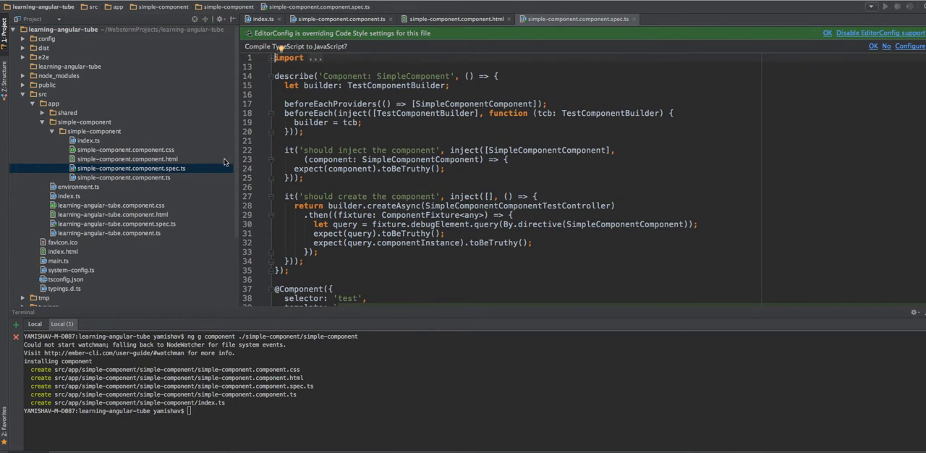
click(124, 151)
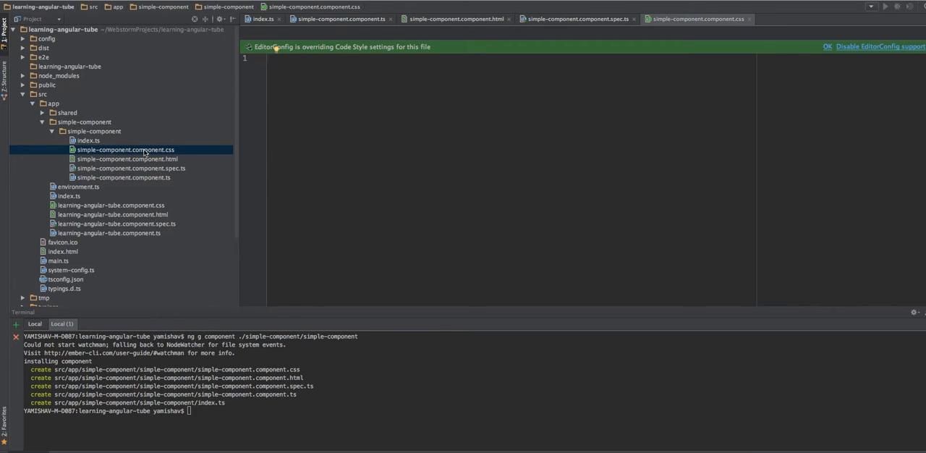
mouse_move(127, 159)
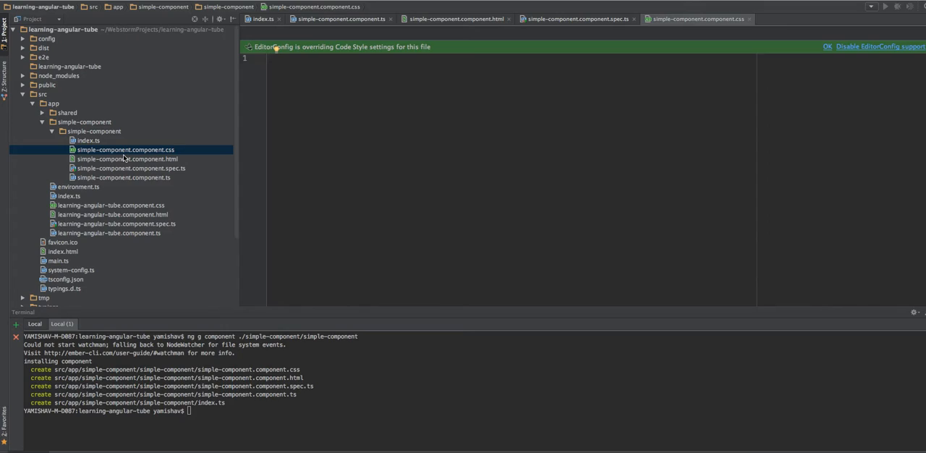
mouse_move(133, 142)
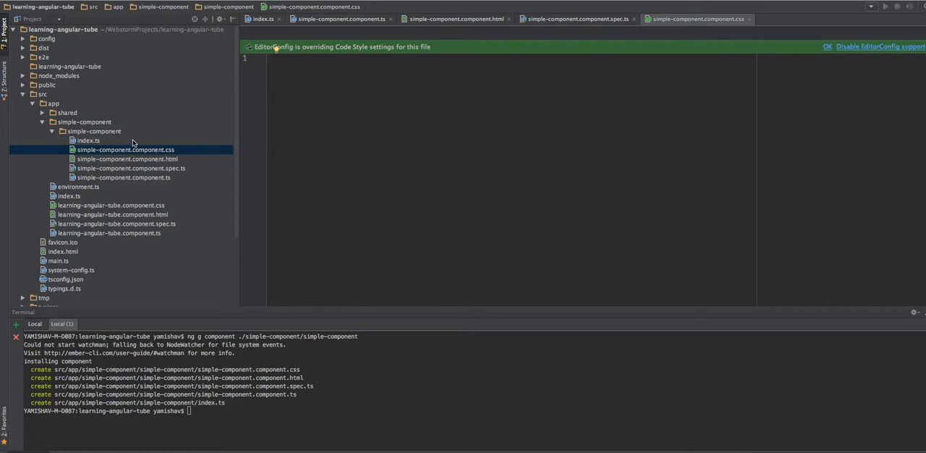
mouse_move(145, 171)
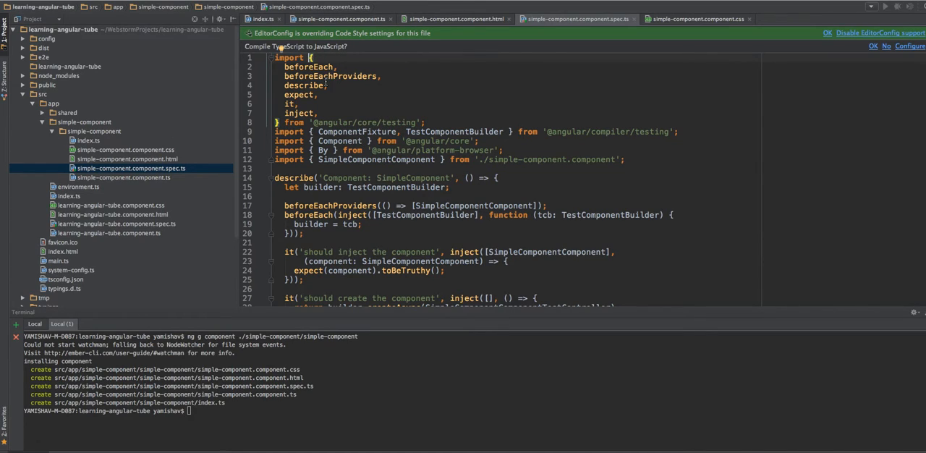
mouse_move(344, 80)
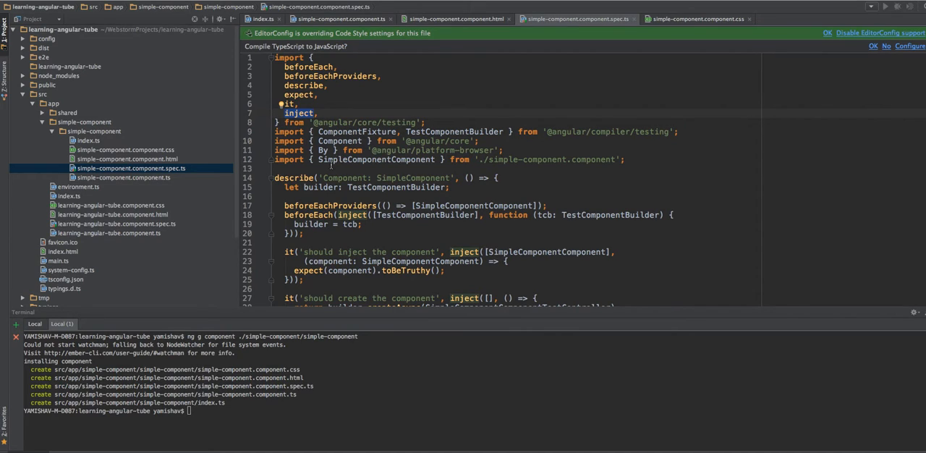
Scroll through the spec's imports and tests, then return to simple-component.component.ts.
scroll(down, 3)
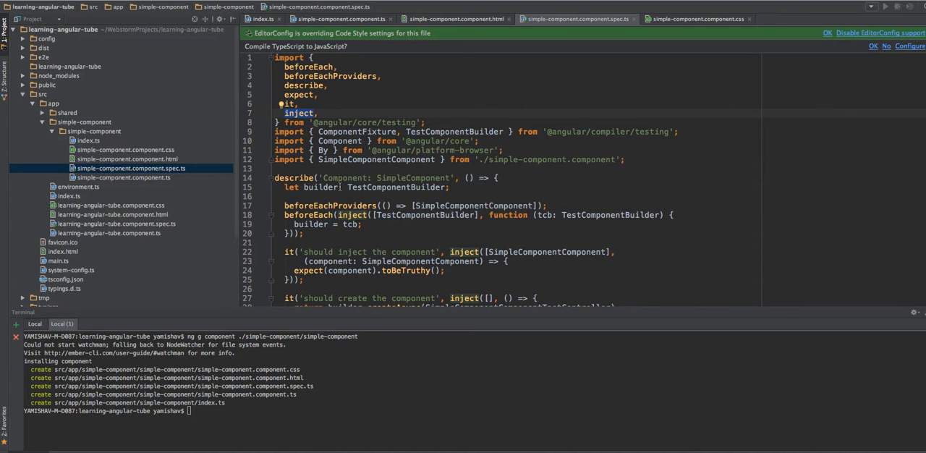
scroll(down, 3)
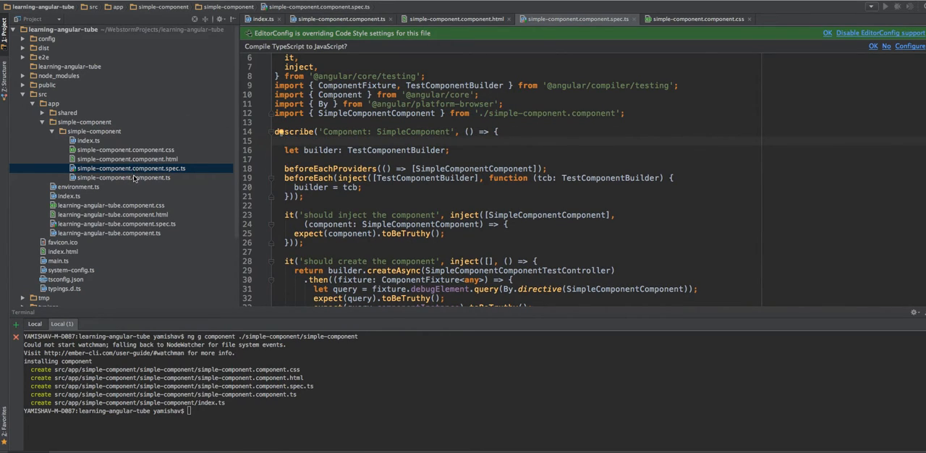
click(123, 177)
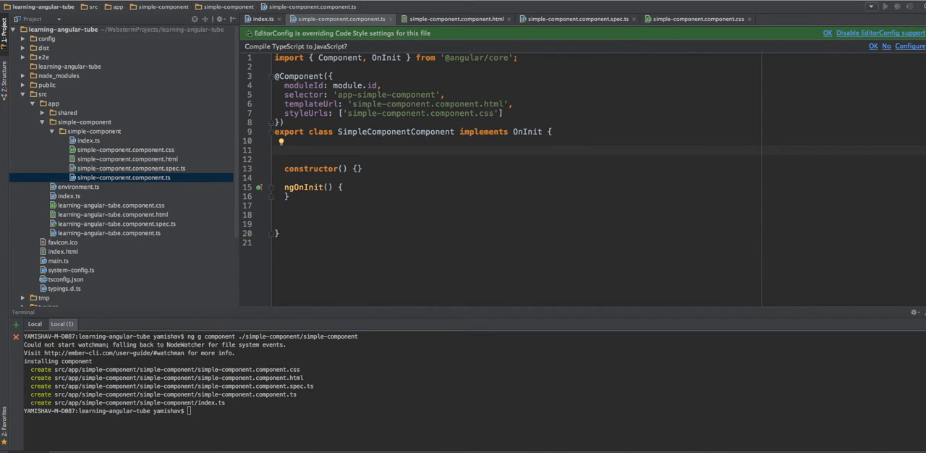
Declare firstName : string; and lastName : string; properties in SimpleComponentComponent.
text(firstName)
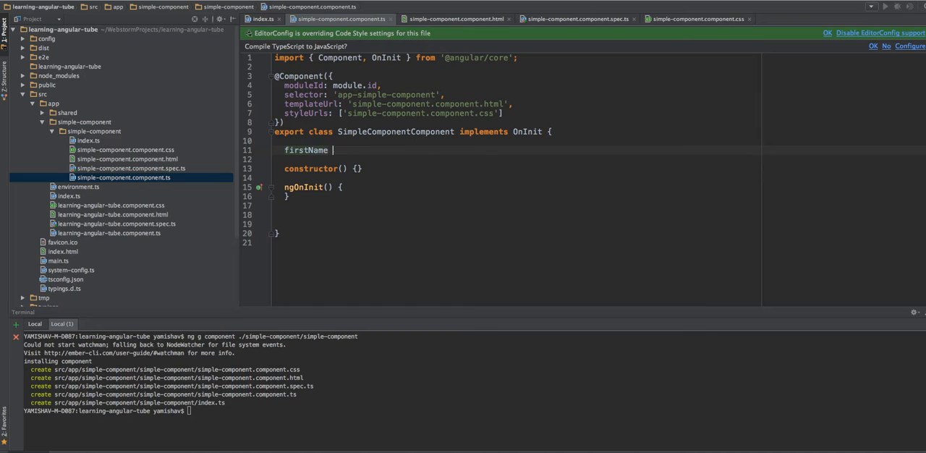
text(:)
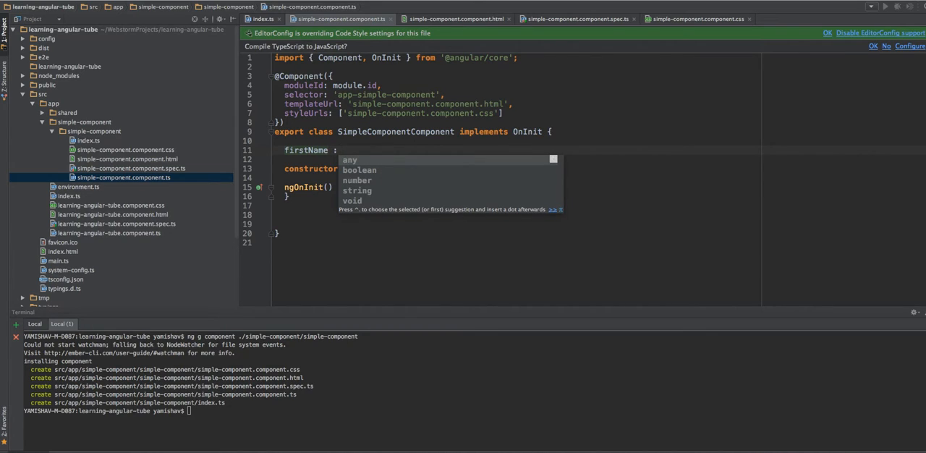
text(string;)
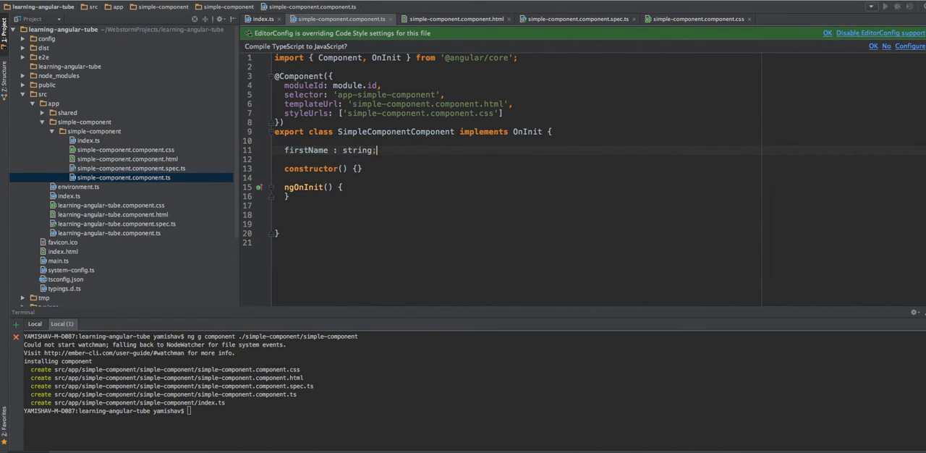
text(last)
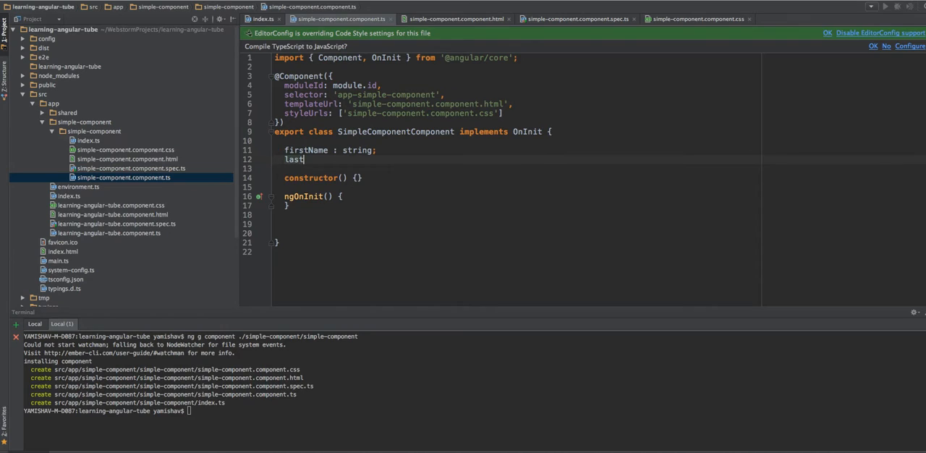
text(Name :)
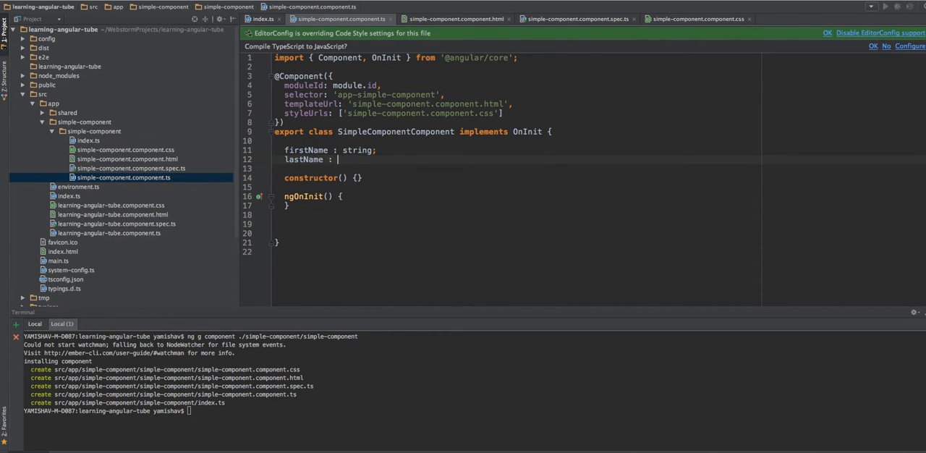
text(string;)
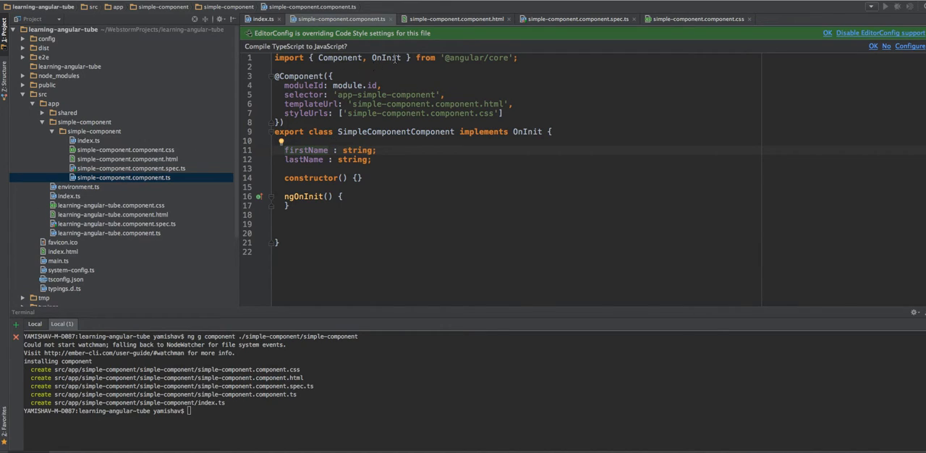
text(,)
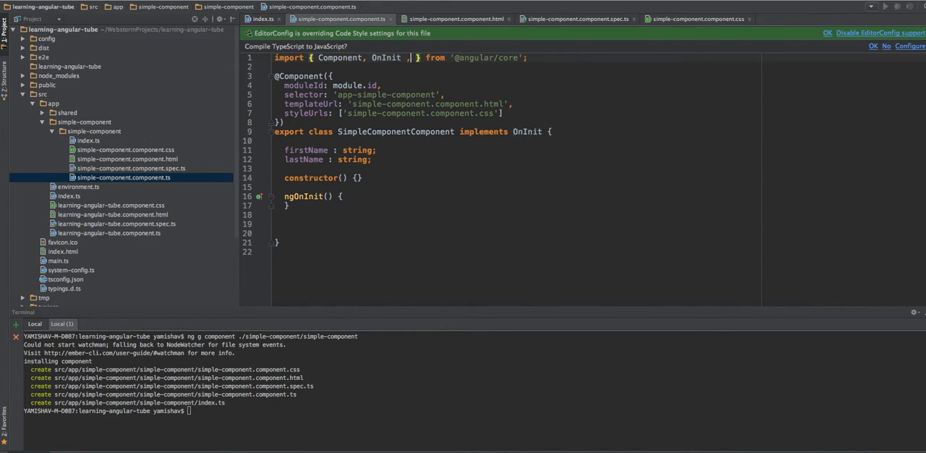
text(Inp)
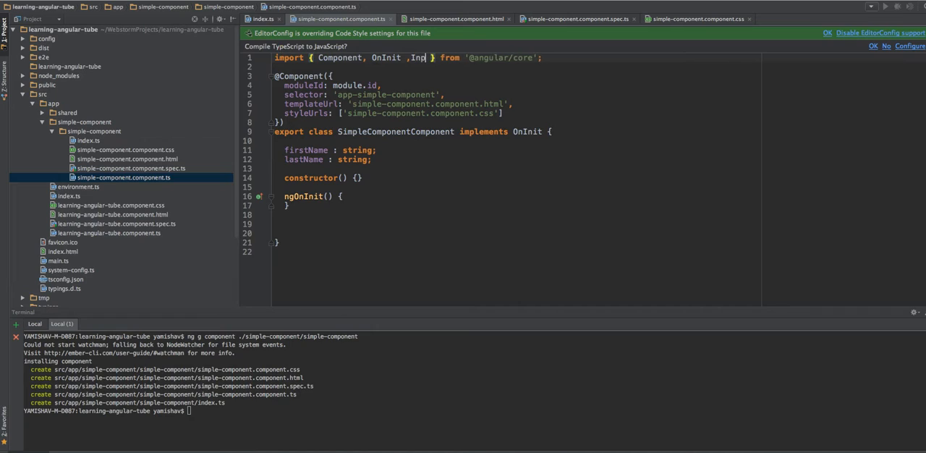
text(ut)
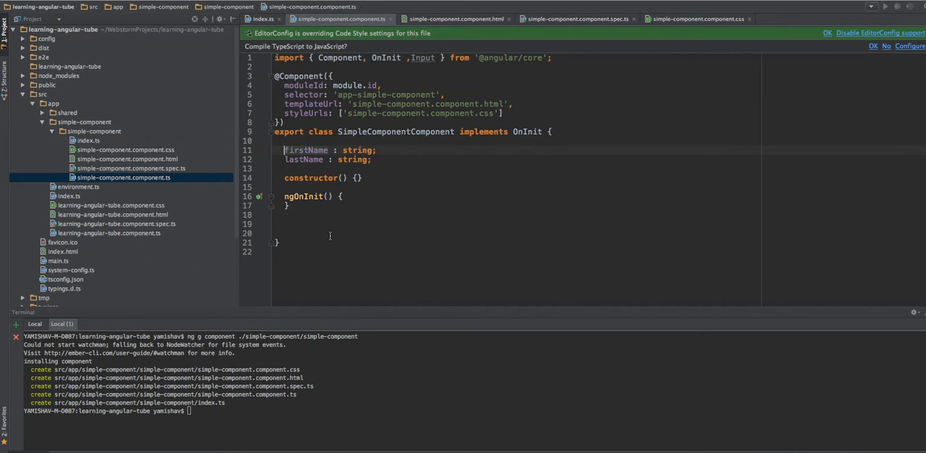
text(@)
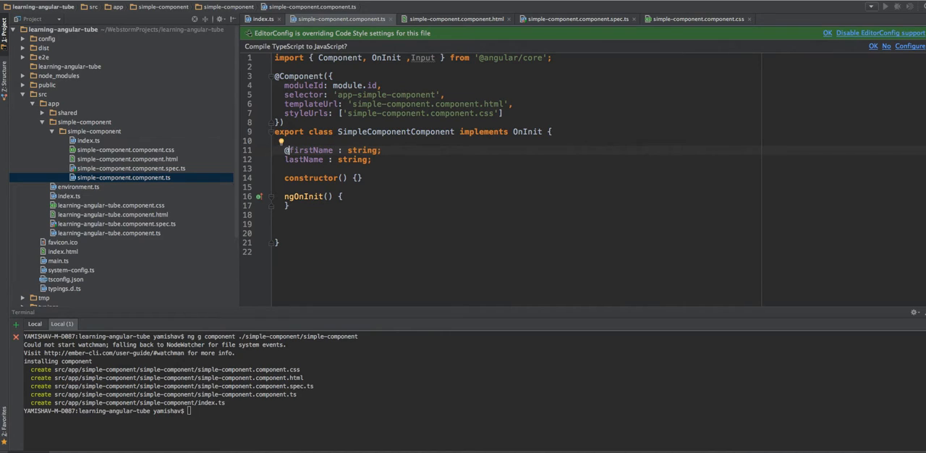
text(Iput)
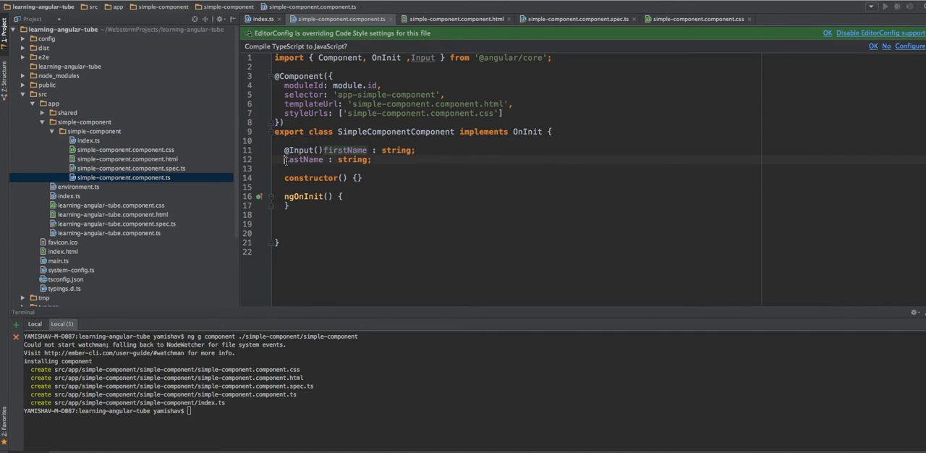
text(@Input())
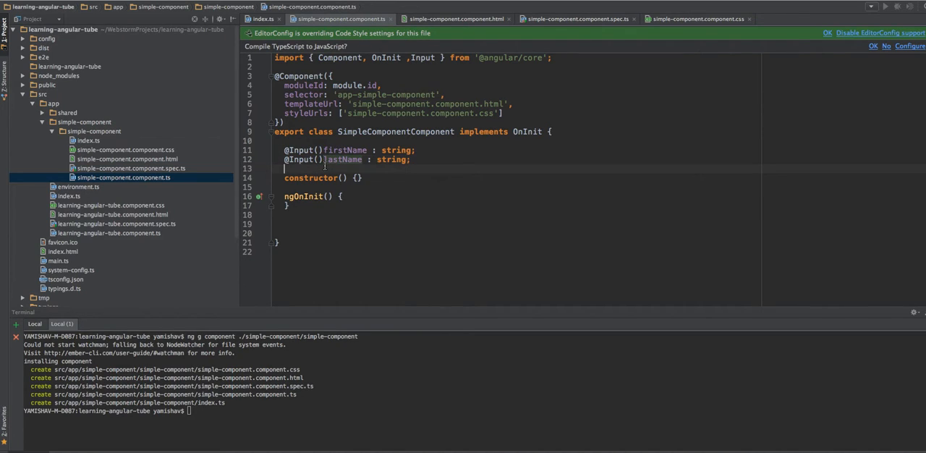
Add blank lines below the properties and begin a sayHello method.
key(Backspace)
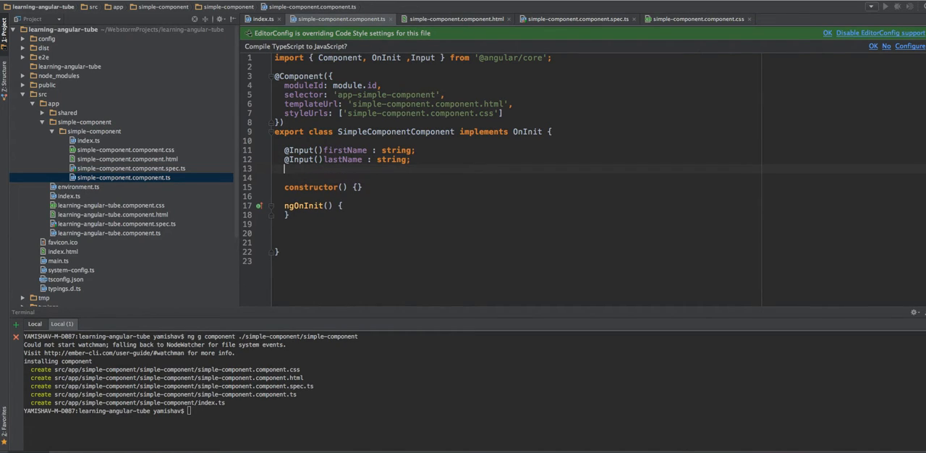
key(Enter)
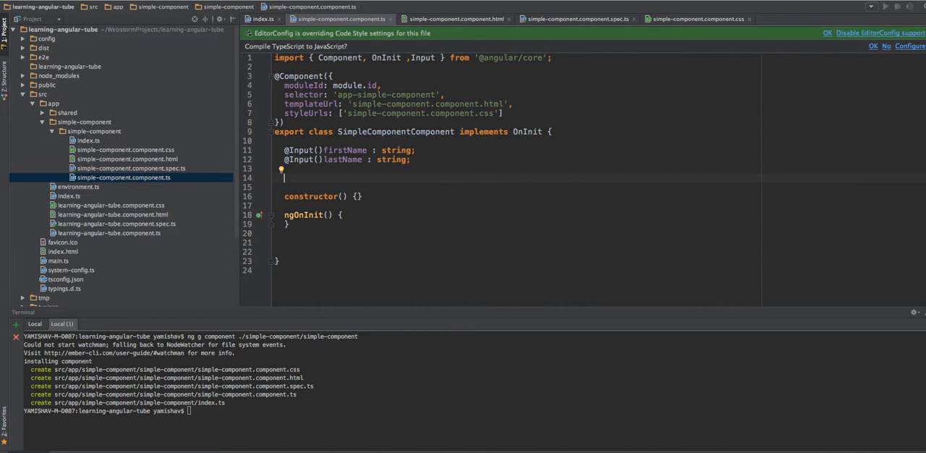
text(sayHell)
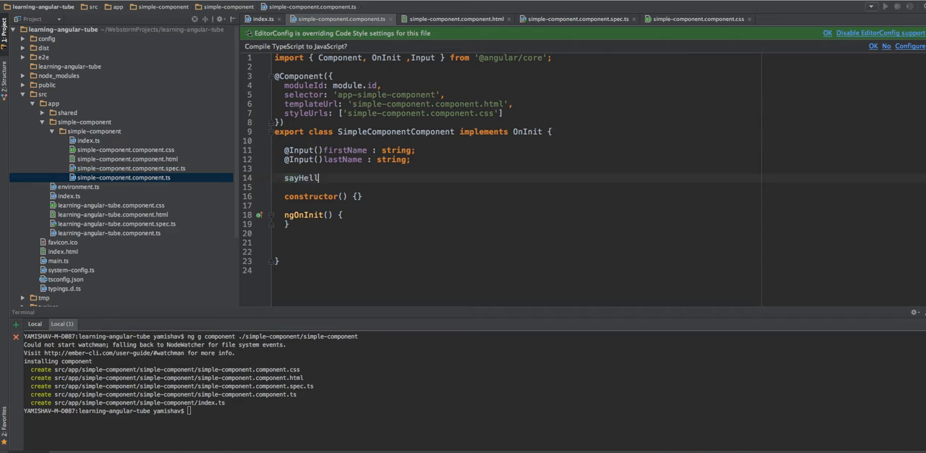
Write public sayHello() returning 'Hello' + this.firstName + " " + this.lastName.
text(o() {)
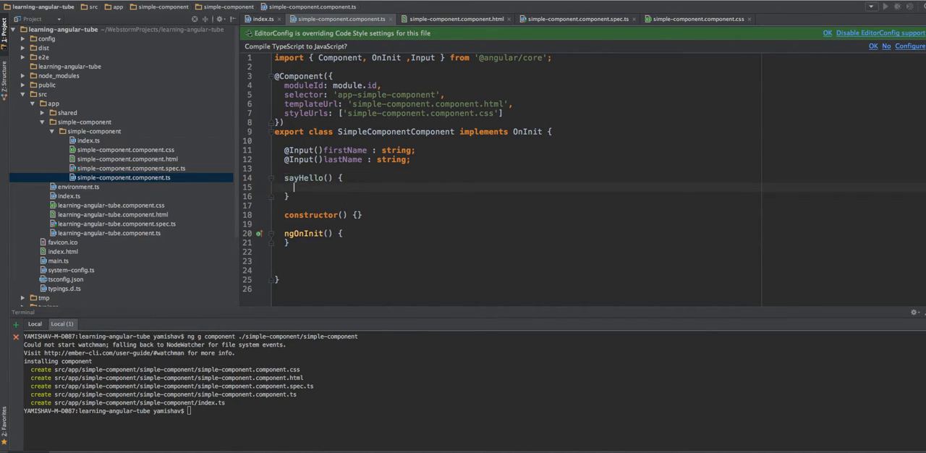
text(public)
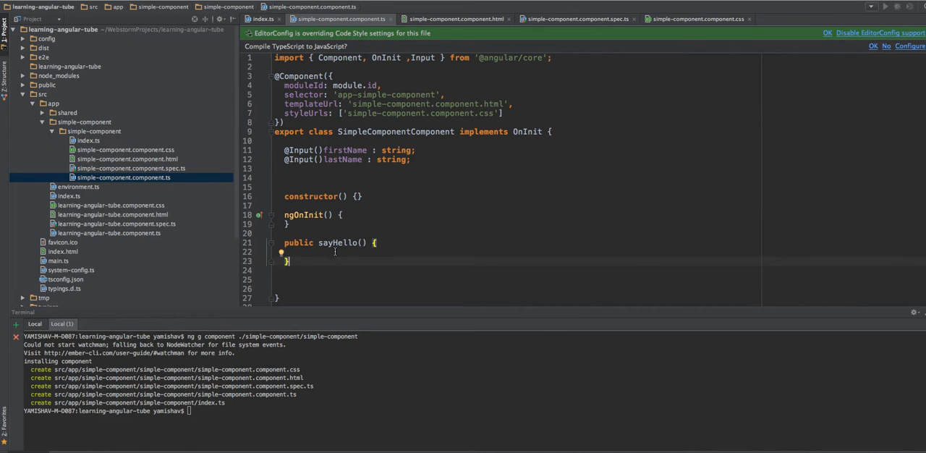
text(return)
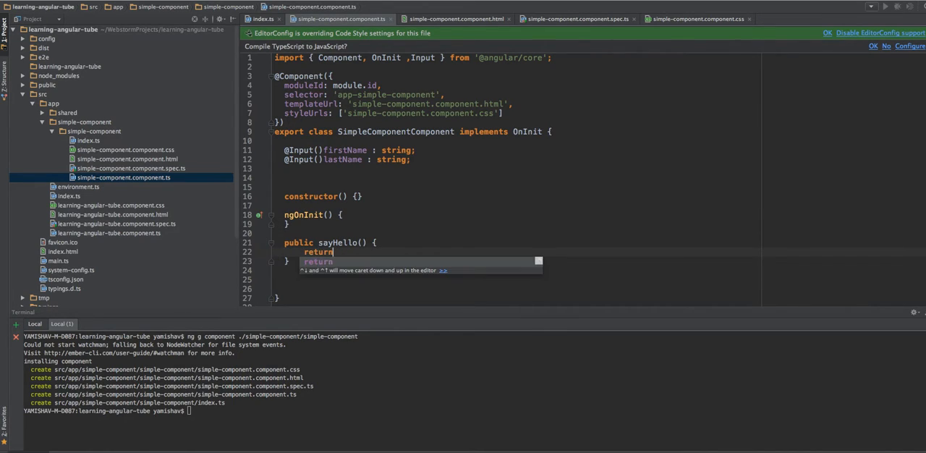
text(' ')
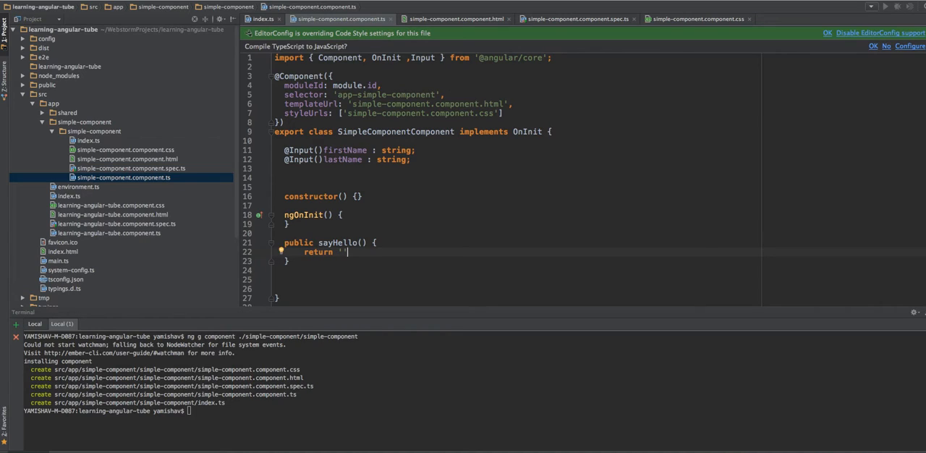
text(H)
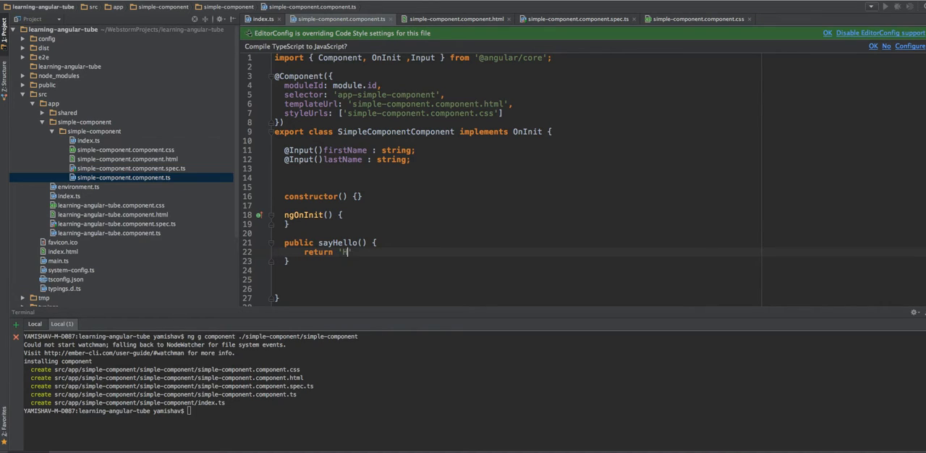
text(ello' + fis)
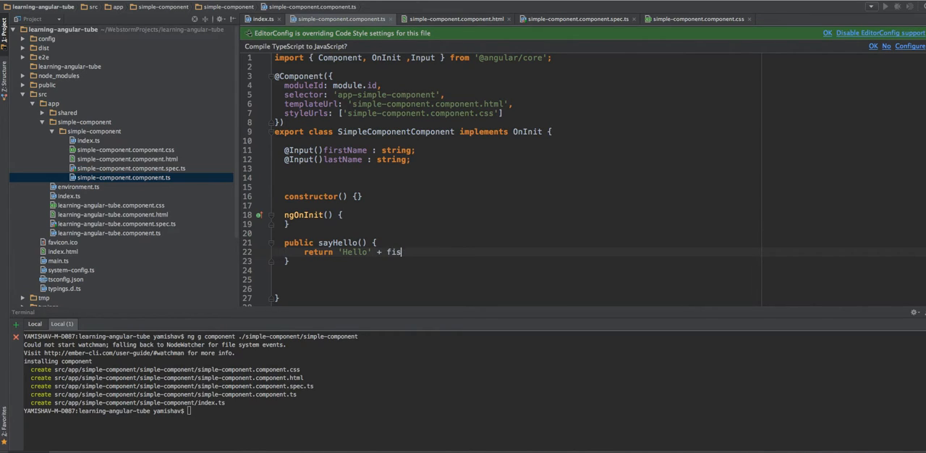
text(this.firstName)
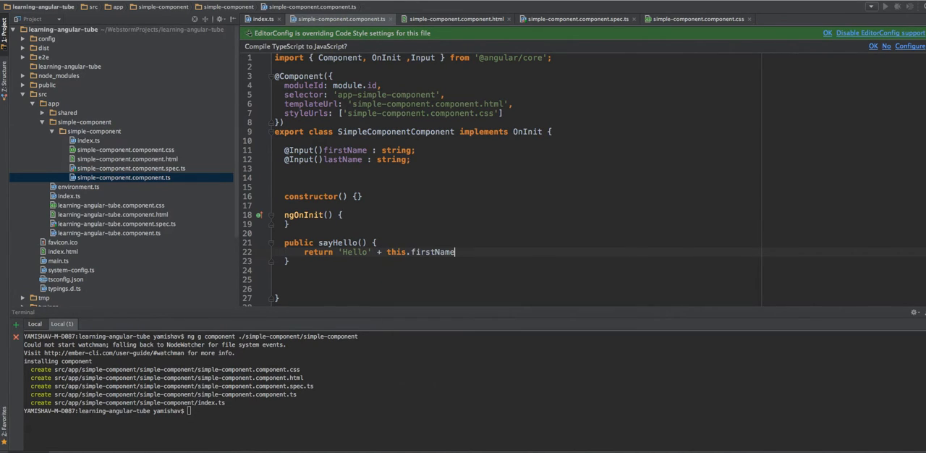
text(+)
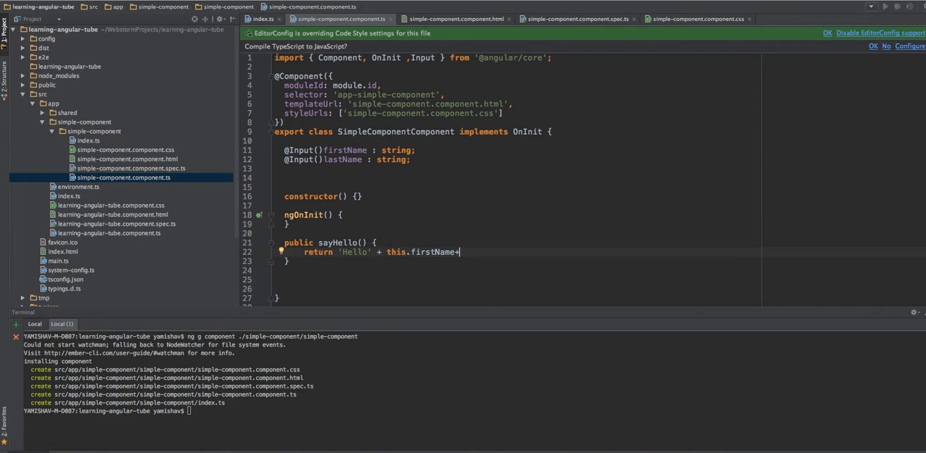
text(" " + this.)
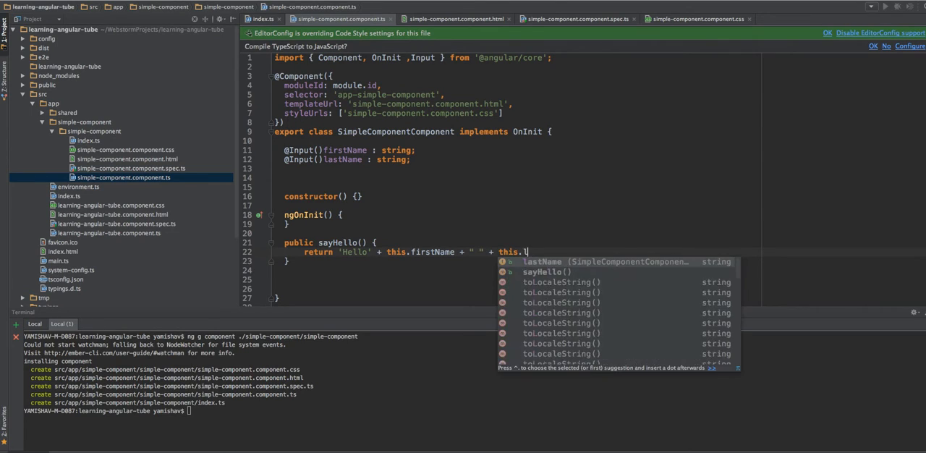
text(lastName)
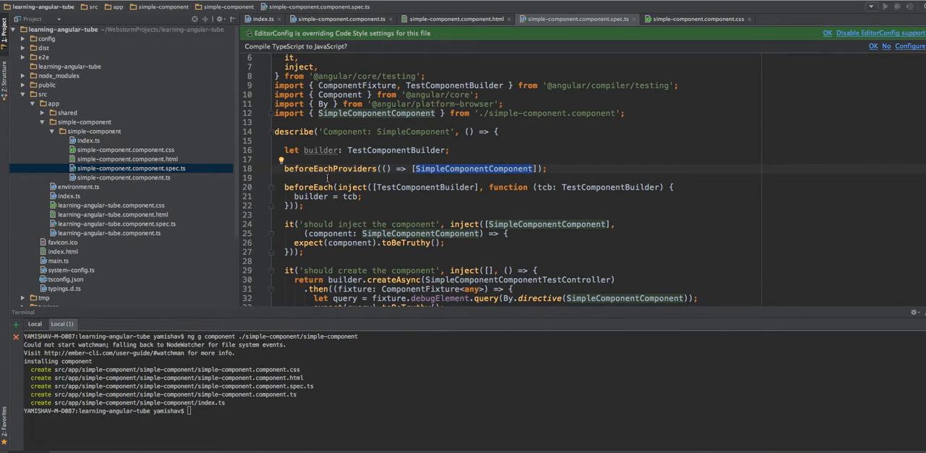
Insert blank lines after the beforeEach block in the spec for a new test.
click(321, 176)
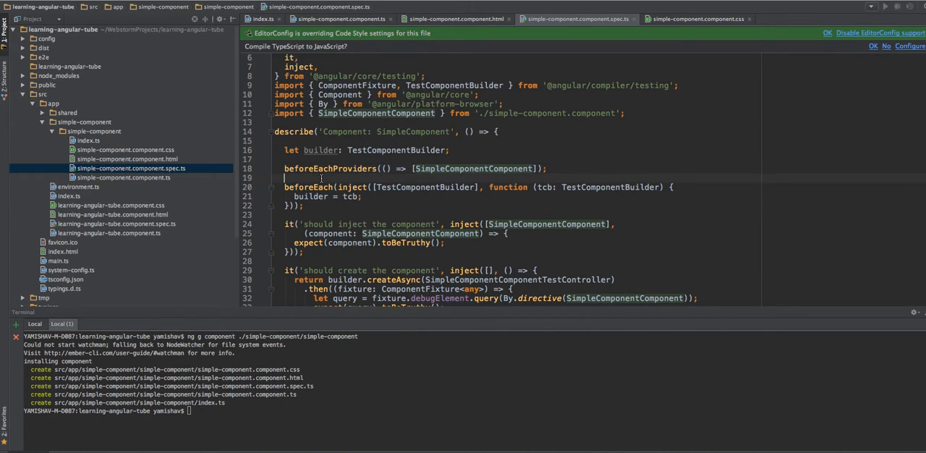
key(Enter)
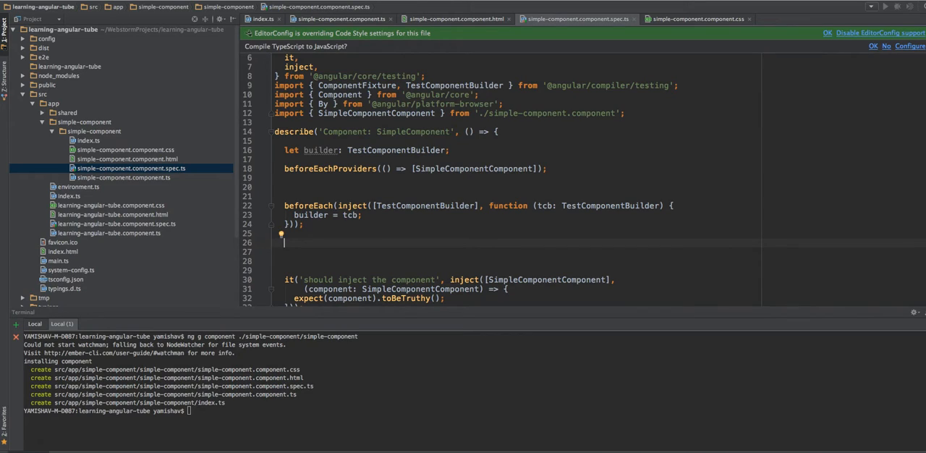
Add an empty it('should greet the user hello', () => {}); test stub.
text(it())
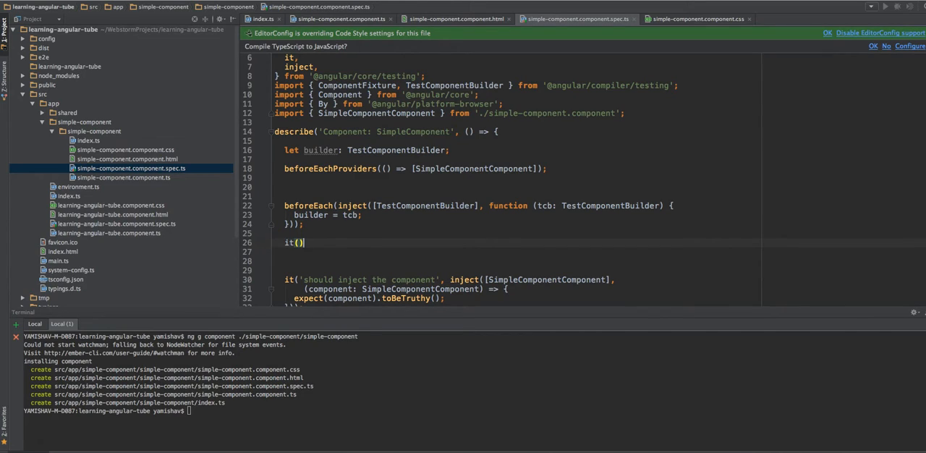
text('',)
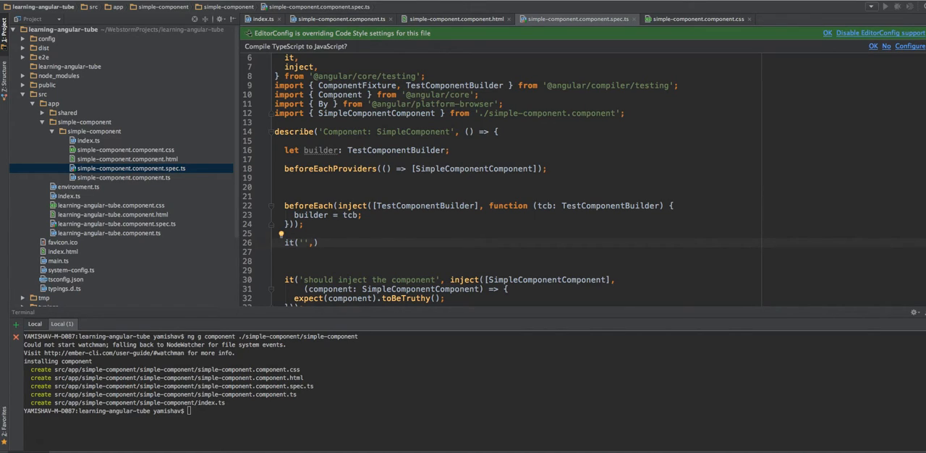
text(() =>))
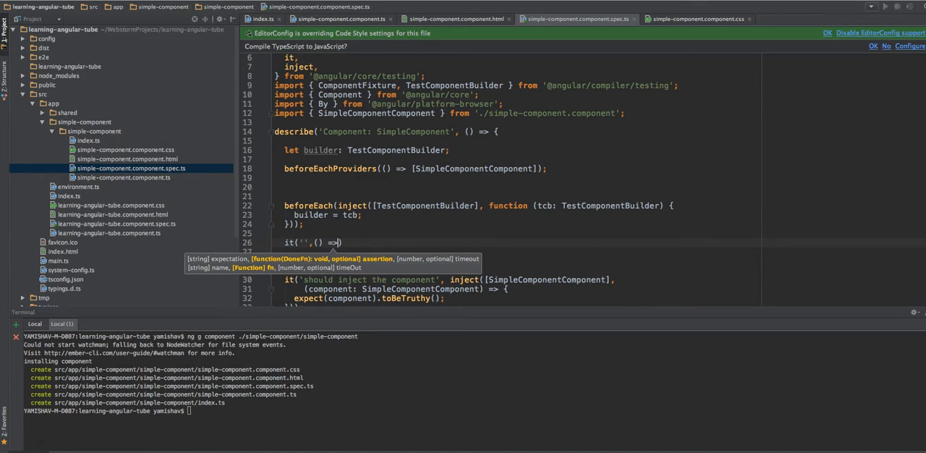
text({})
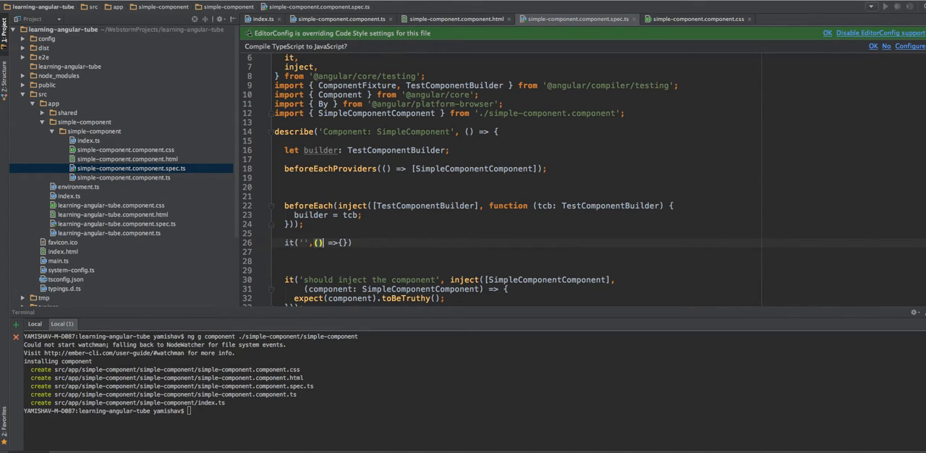
text(sg)
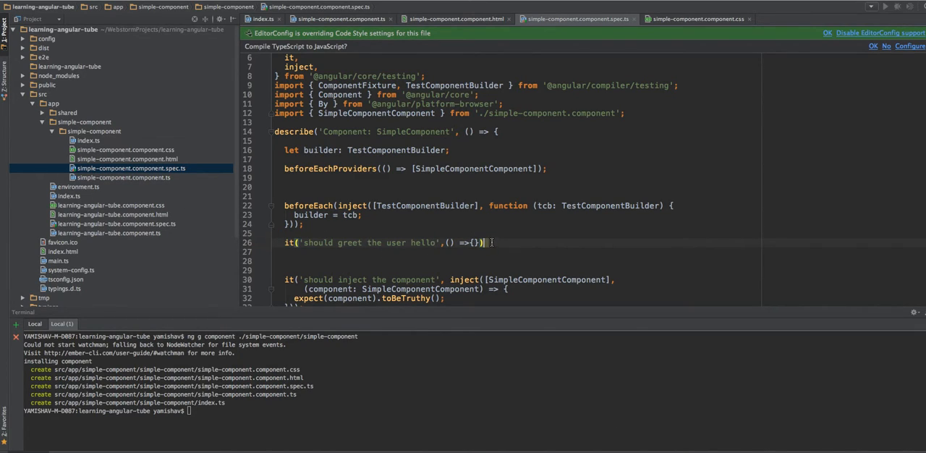
text(;)
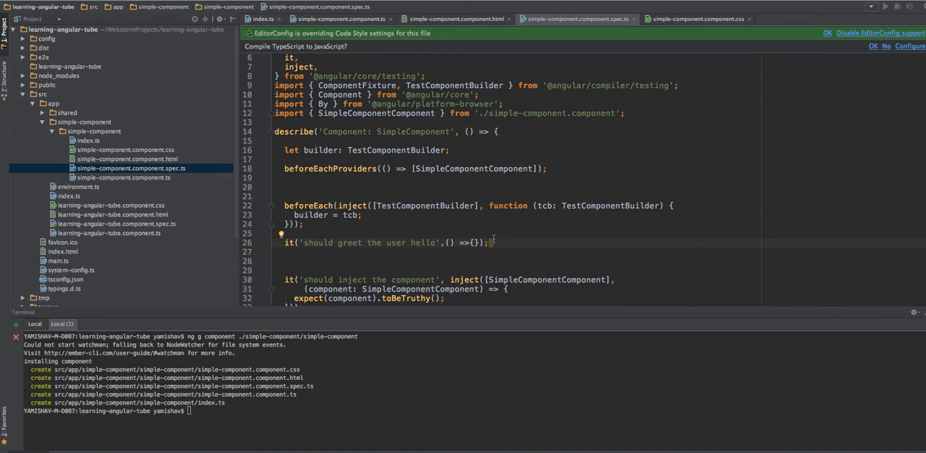
key(Enter)
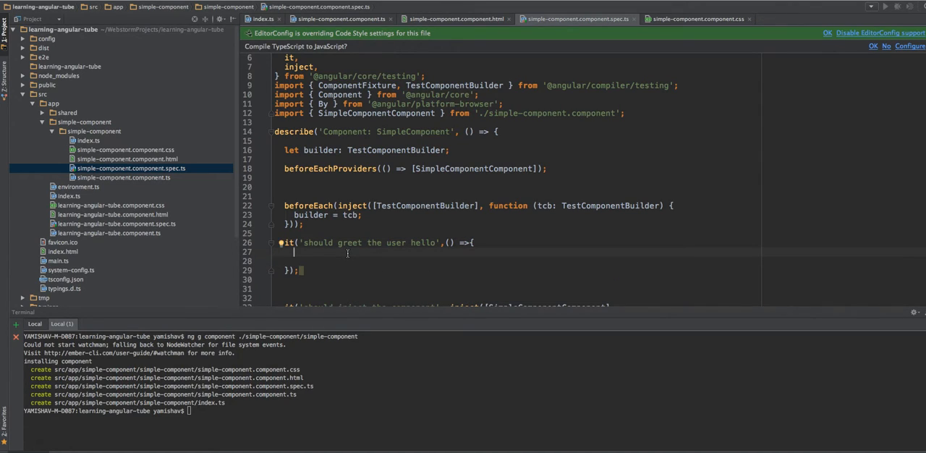
Create the component in the test with let sayHello = new SimpleComponentComponent();.
text(let)
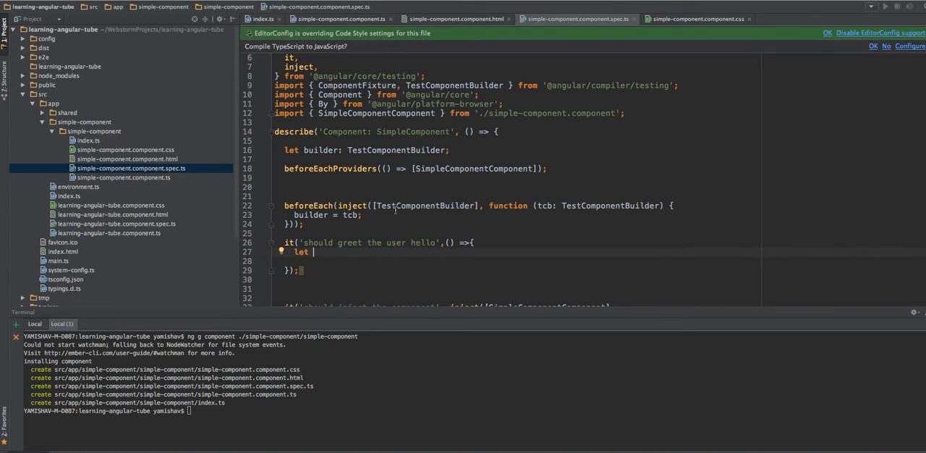
double_click(397, 150)
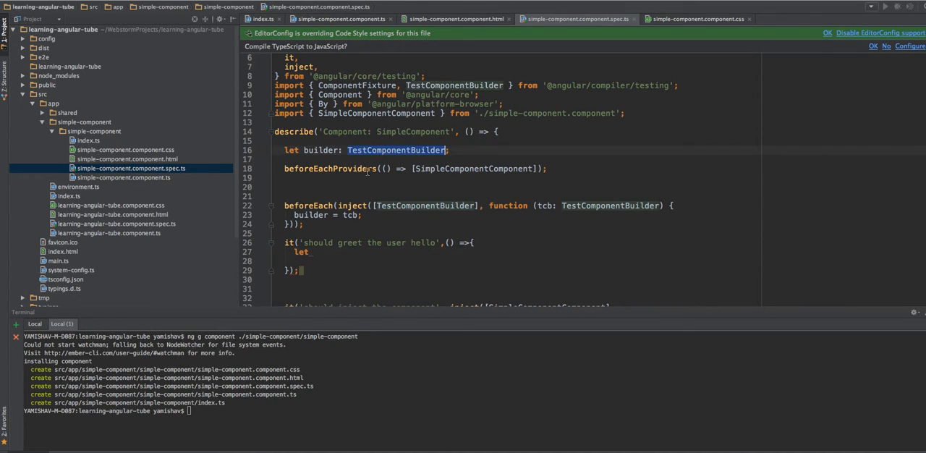
click(313, 251)
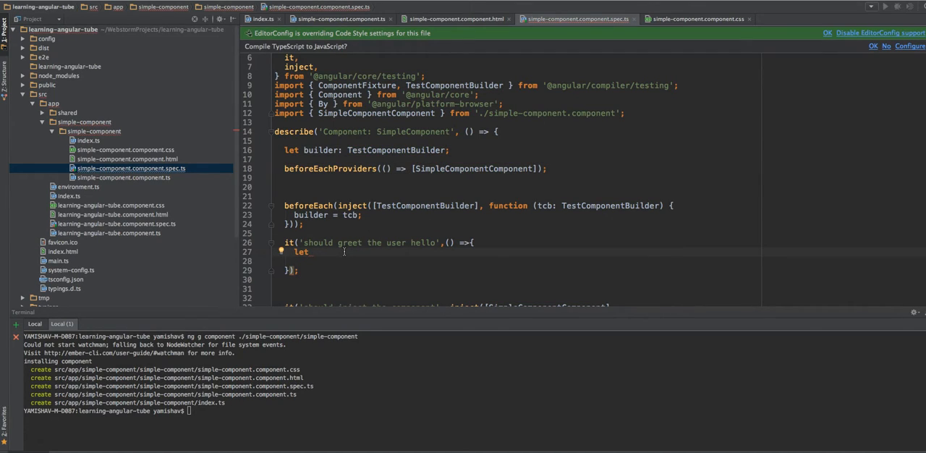
text(sayHe)
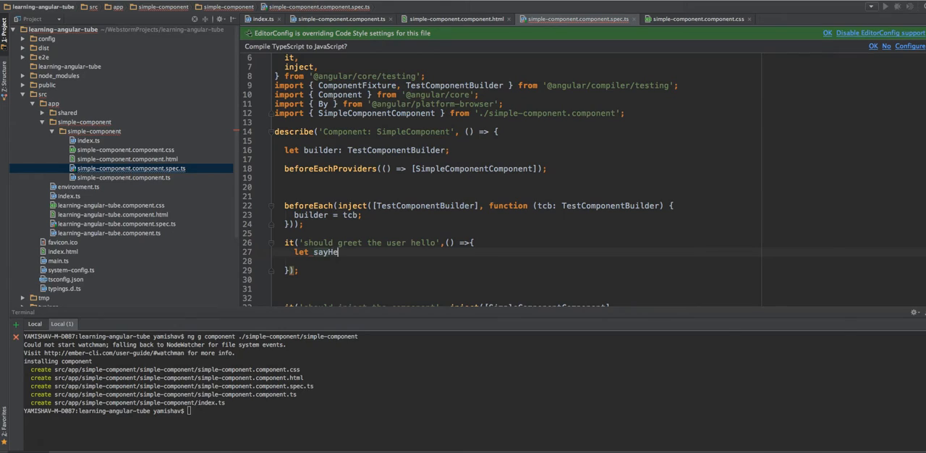
text(llo)
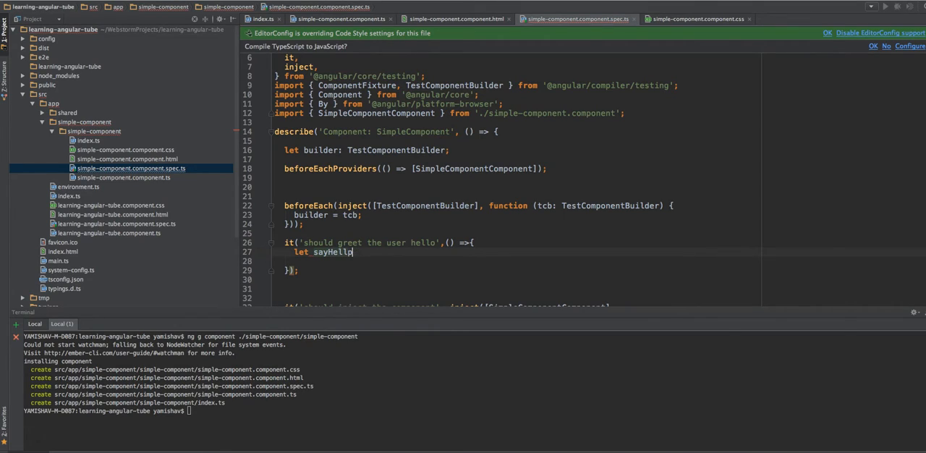
text(=)
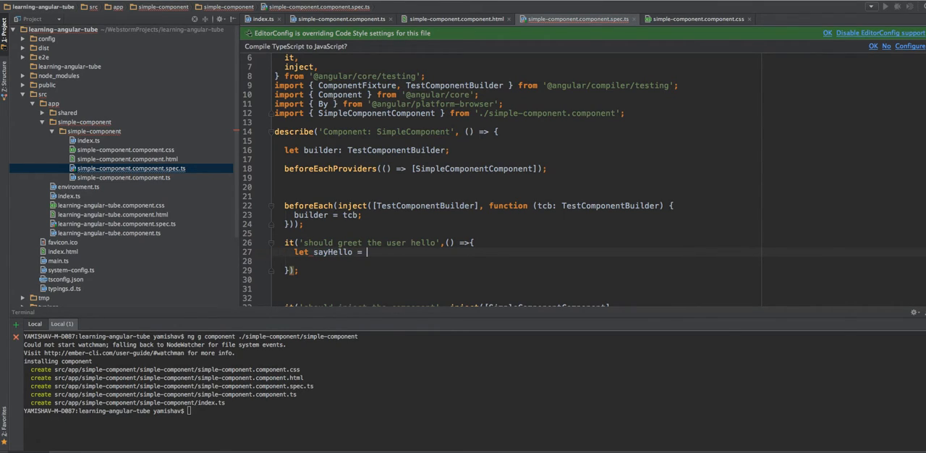
text(SimpleComponentComponent();)
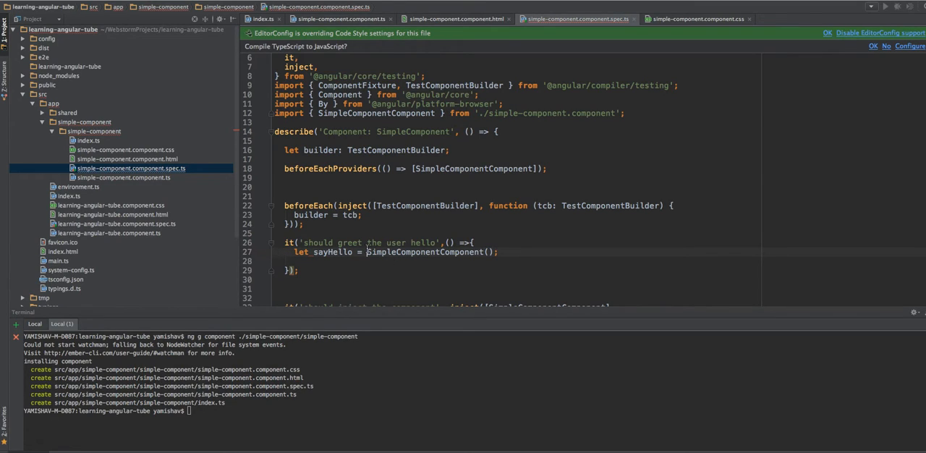
text(new)
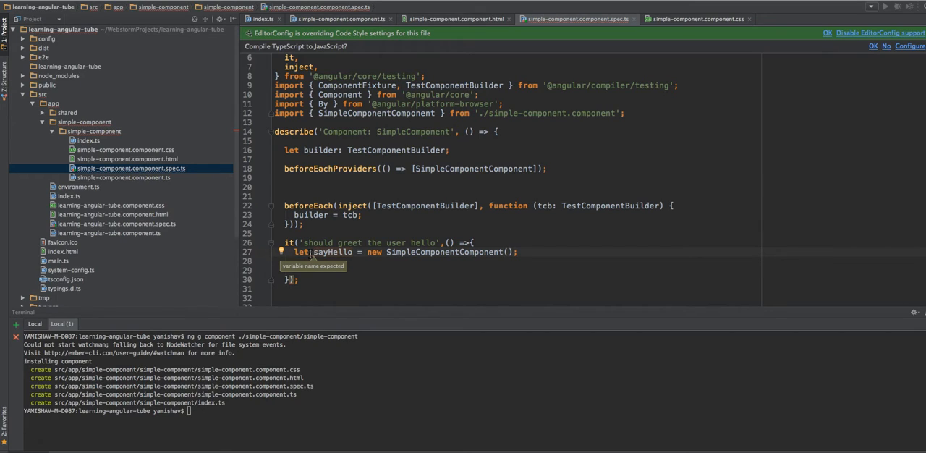
Set sayHello.firstName = 'Joi'.
text(sayHello)
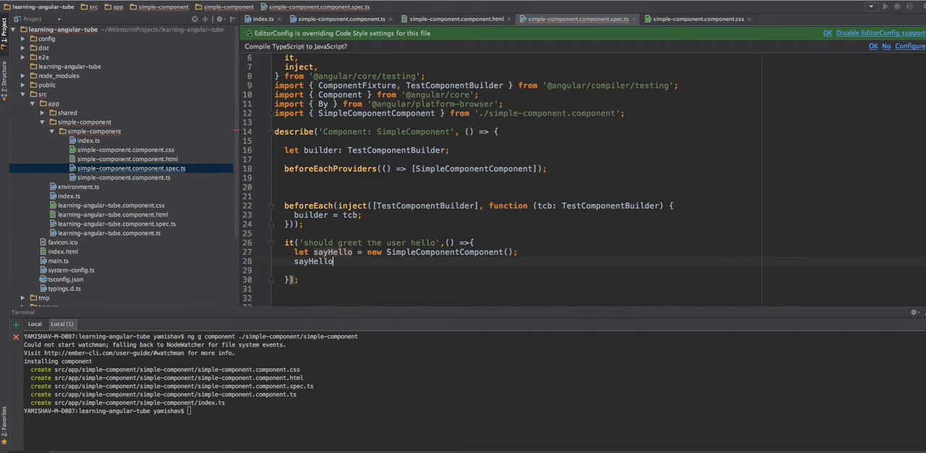
text(.)
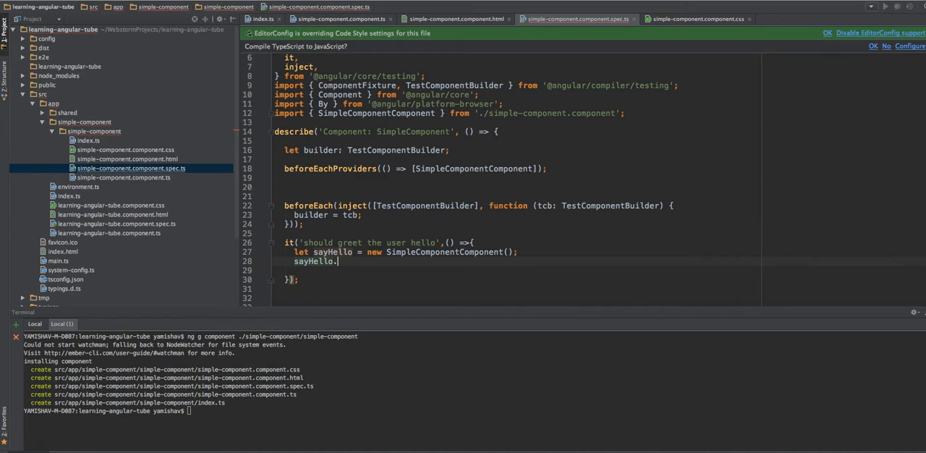
text(fi)
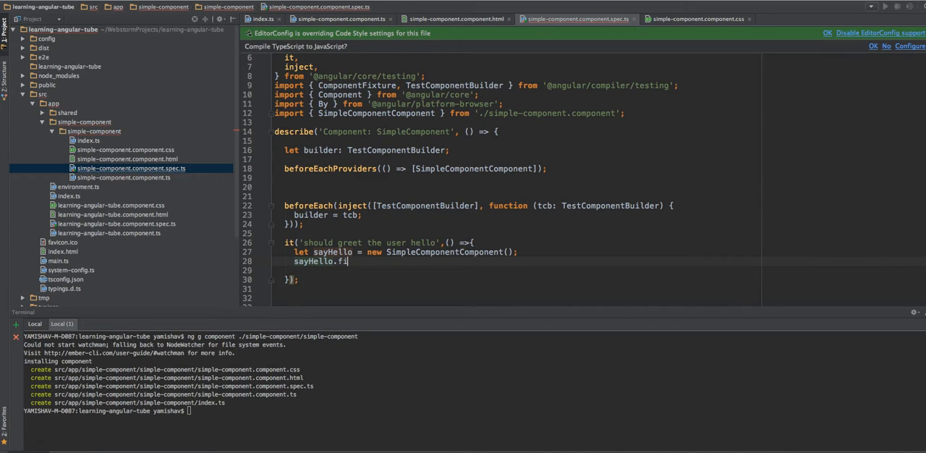
text(sRT)
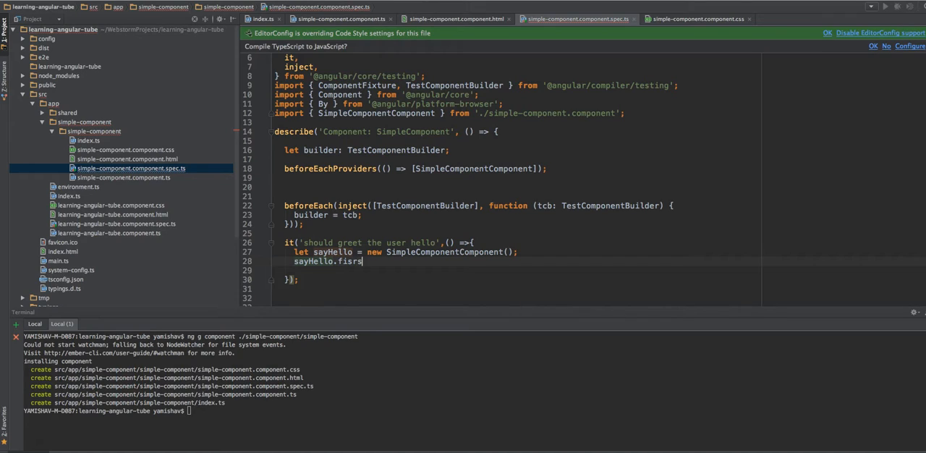
text(firstNa)
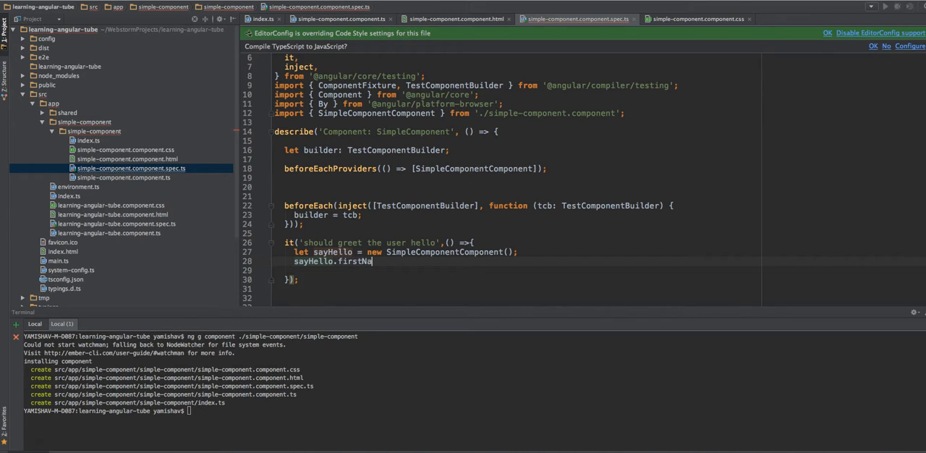
text(me =)
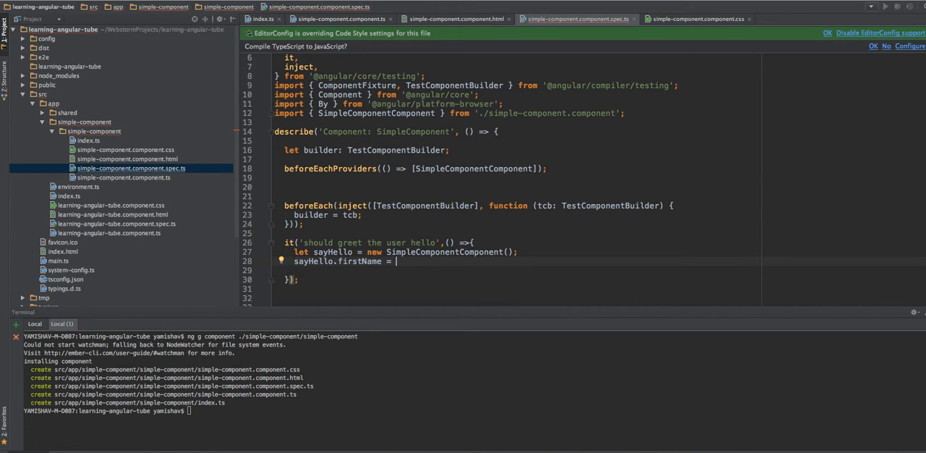
text('')
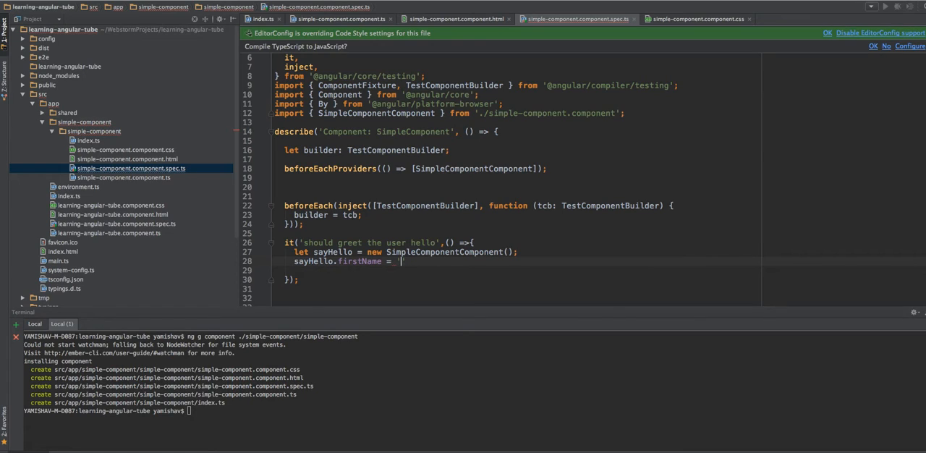
text(Jhon)
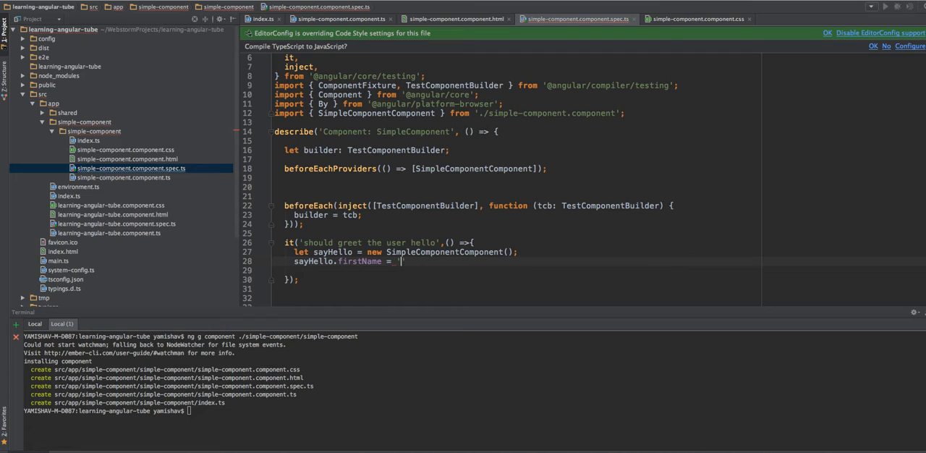
text(Joi')
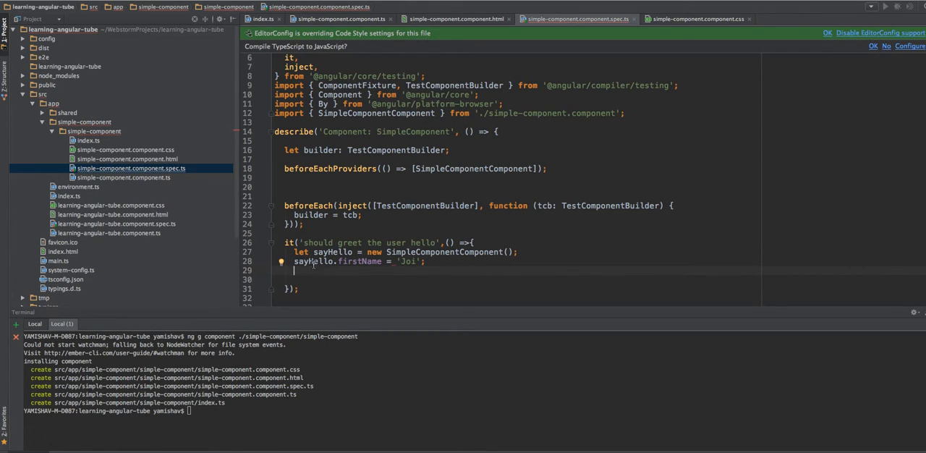
Set sayHello.lastName = 'Memo'.
text(say)
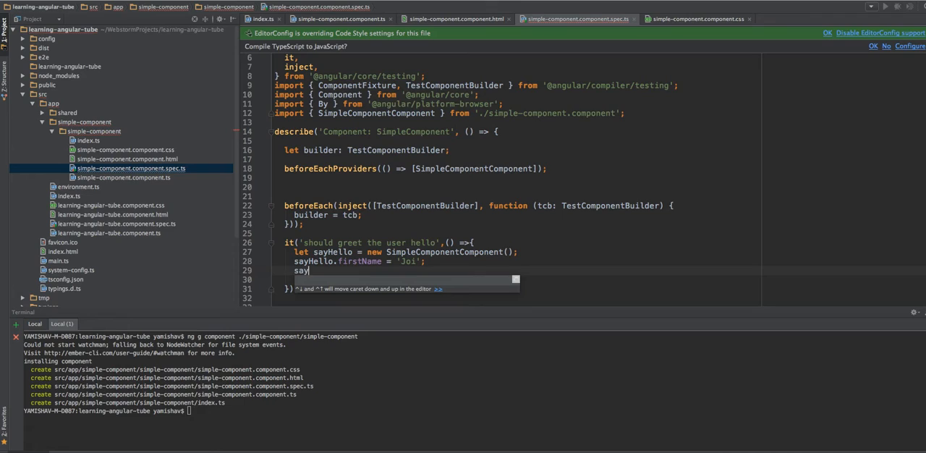
text(Hello)
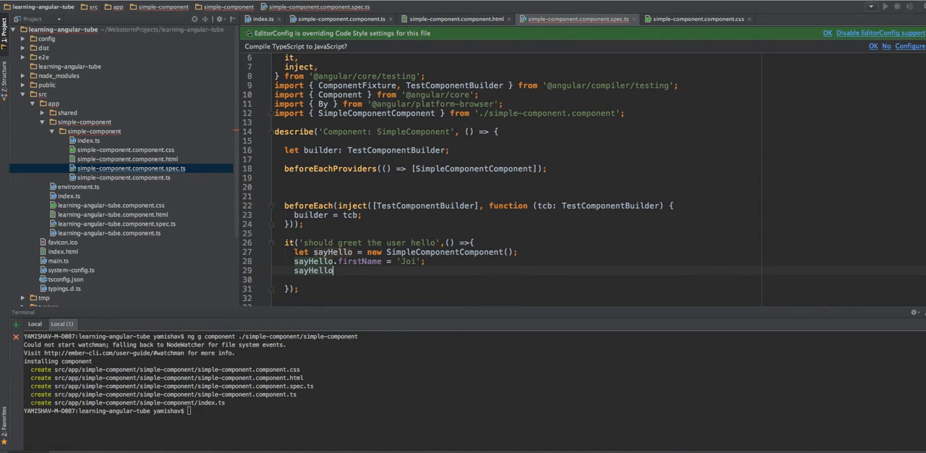
text(.lastNam,)
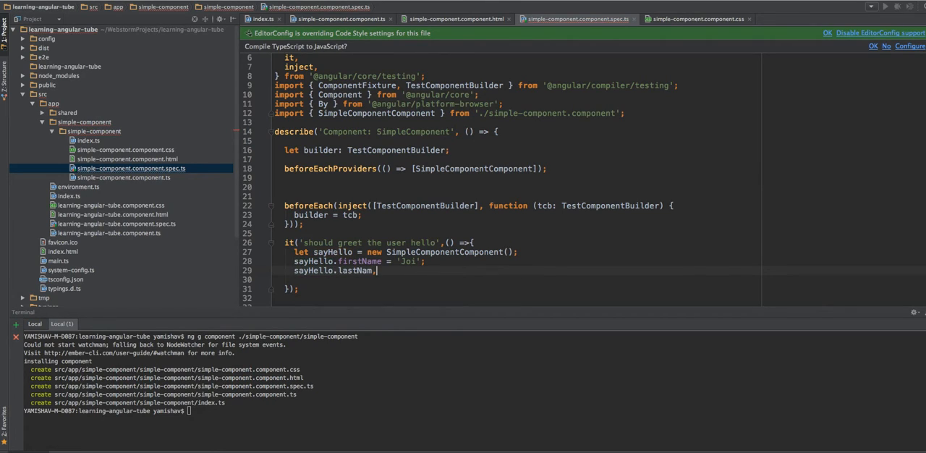
text(e =)
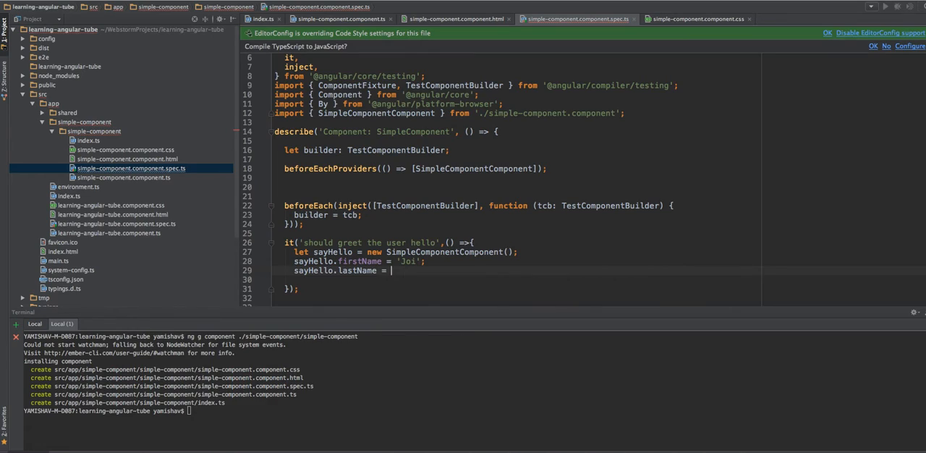
text(')
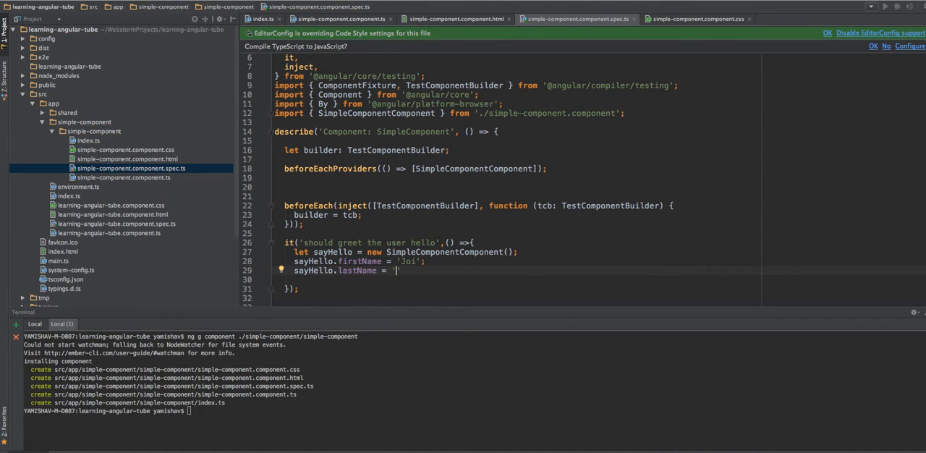
text(M)
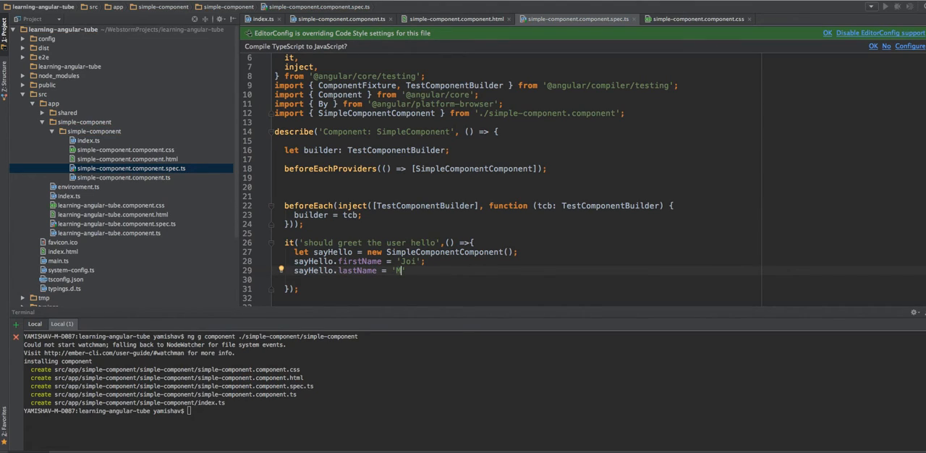
text(EMO')
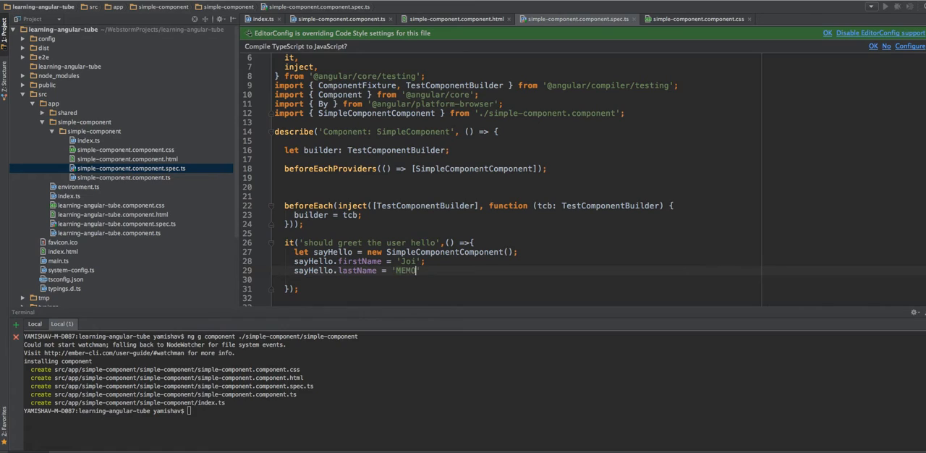
text(Memo')
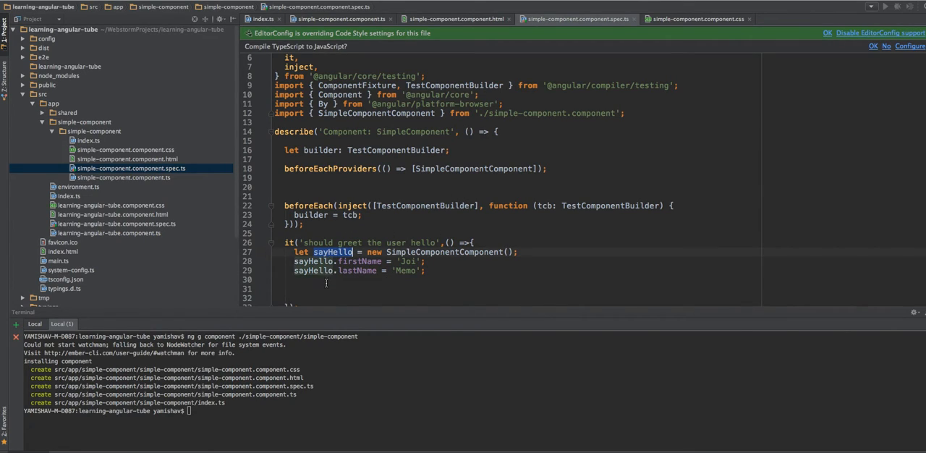
click(324, 288)
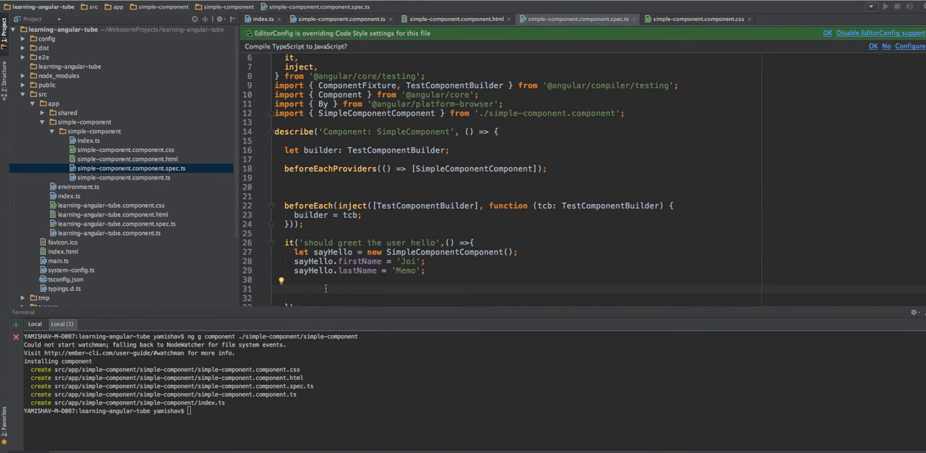
text(expect)
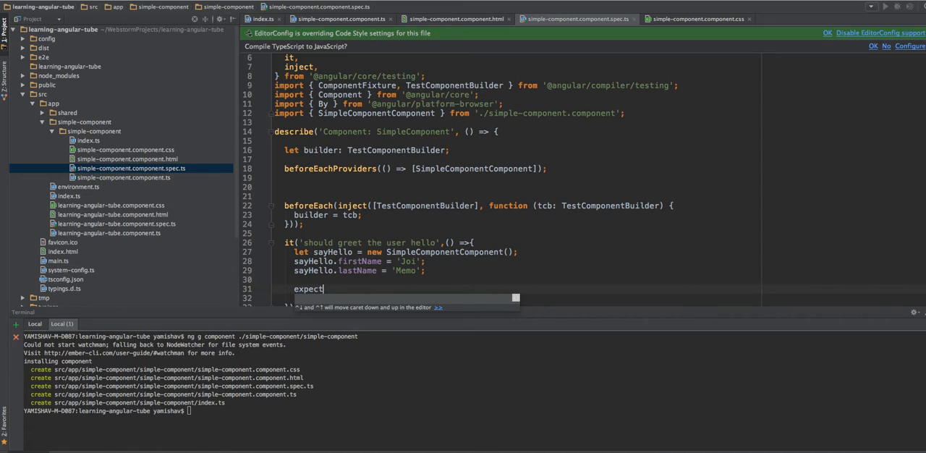
text(())
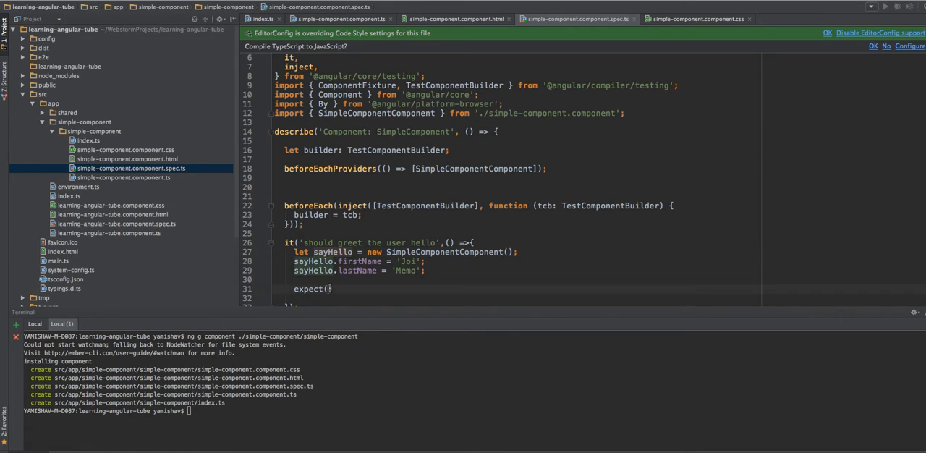
text(sayHello.)
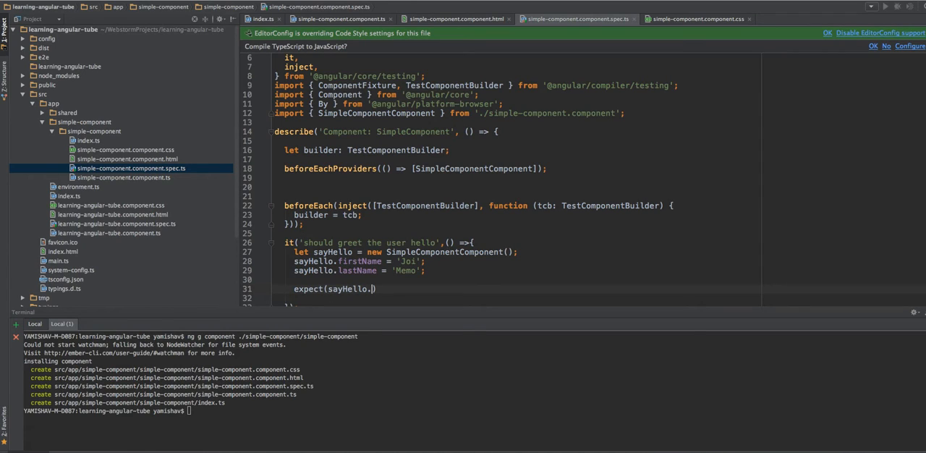
text(.)
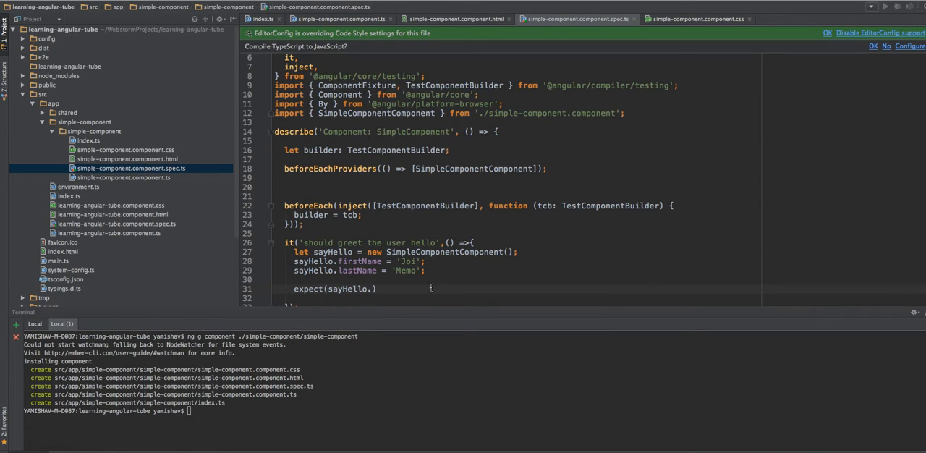
text(sayHelloW())
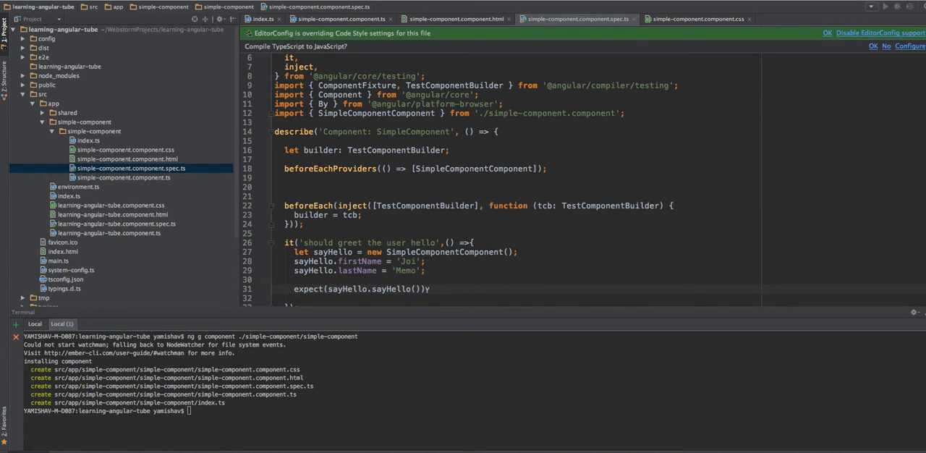
text(to)
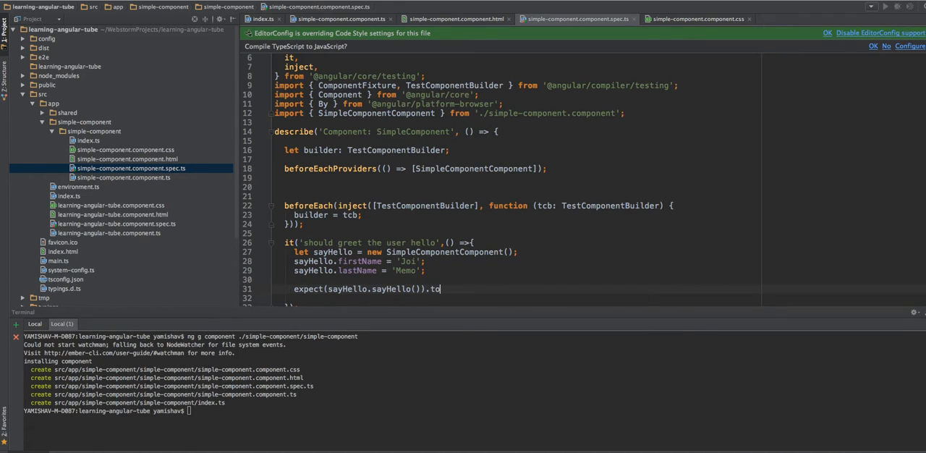
text(Be)
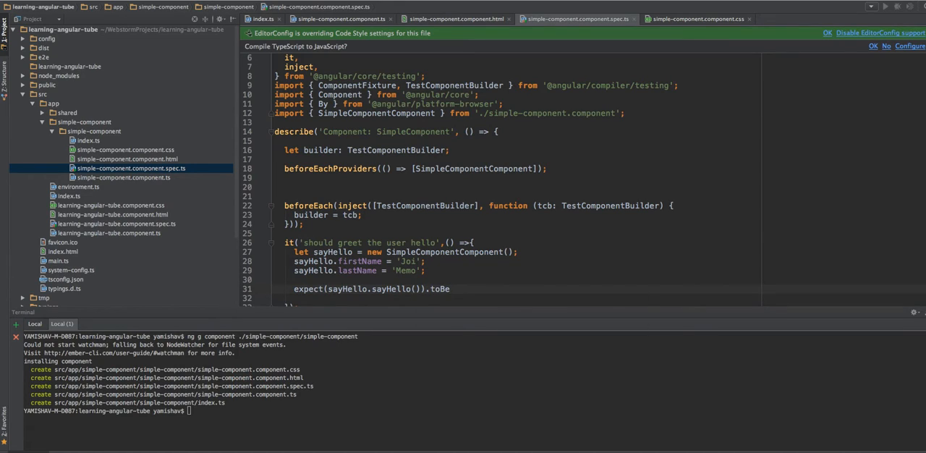
text(())
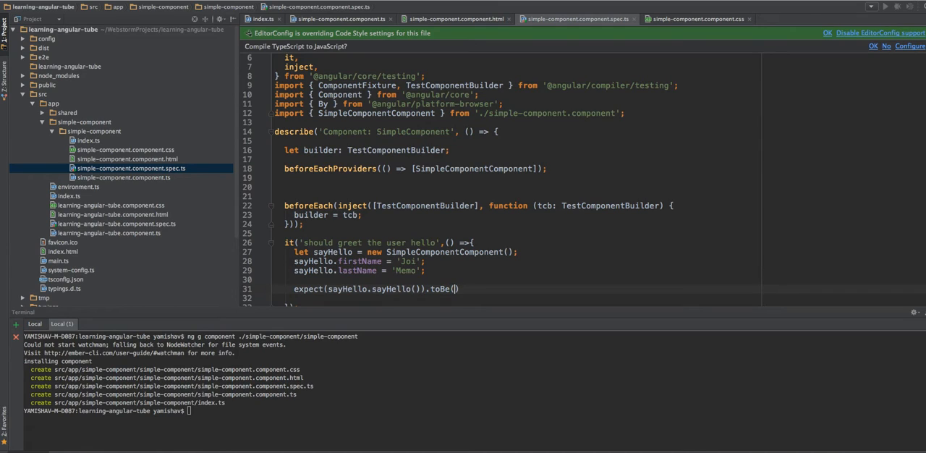
text(')
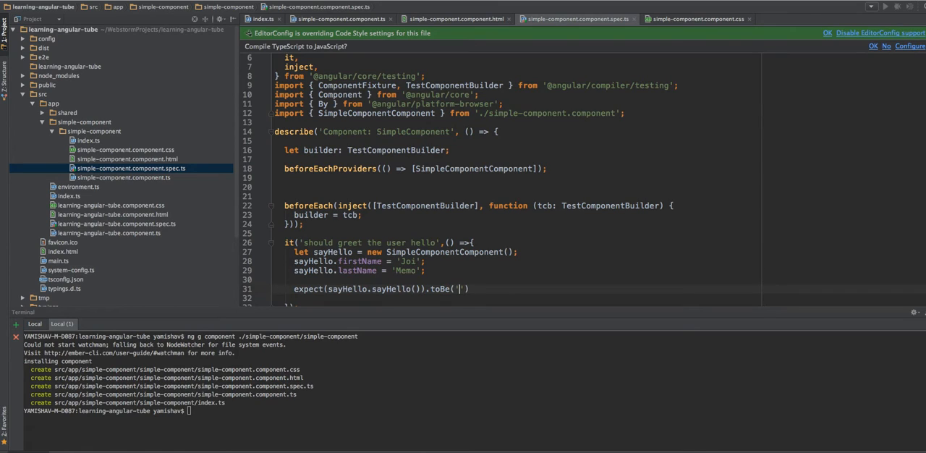
text(Hellop)
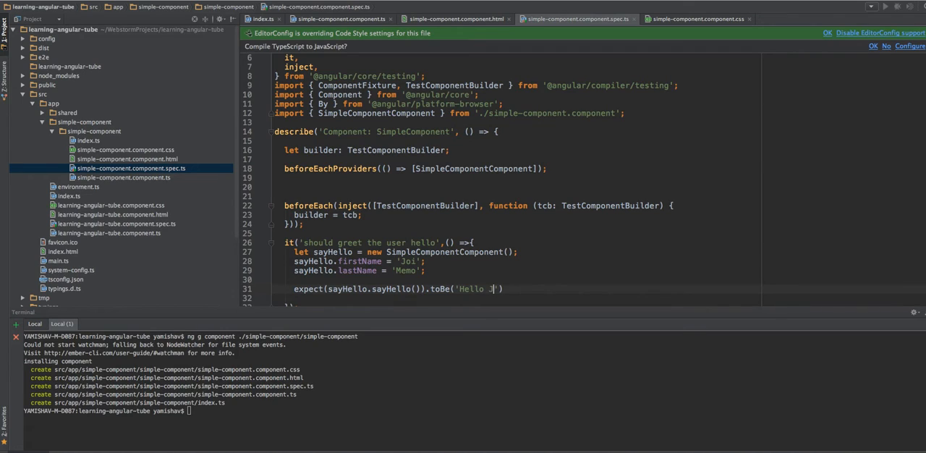
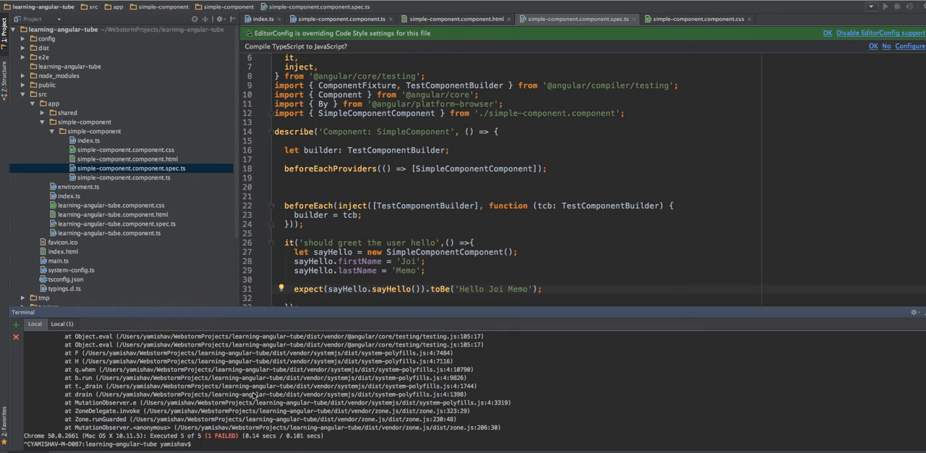
Run ng test in the terminal and see the greeting test fail with 'HelloJoi Memo'.
text(ng test)
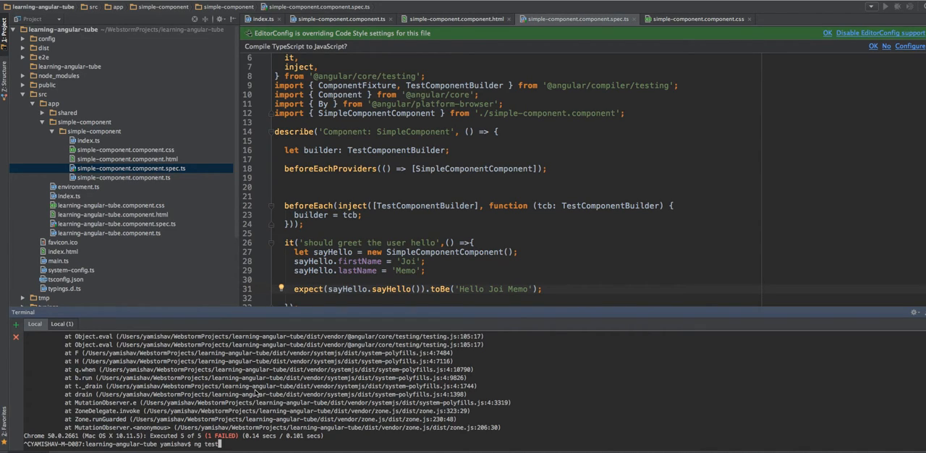
mouse_move(251, 398)
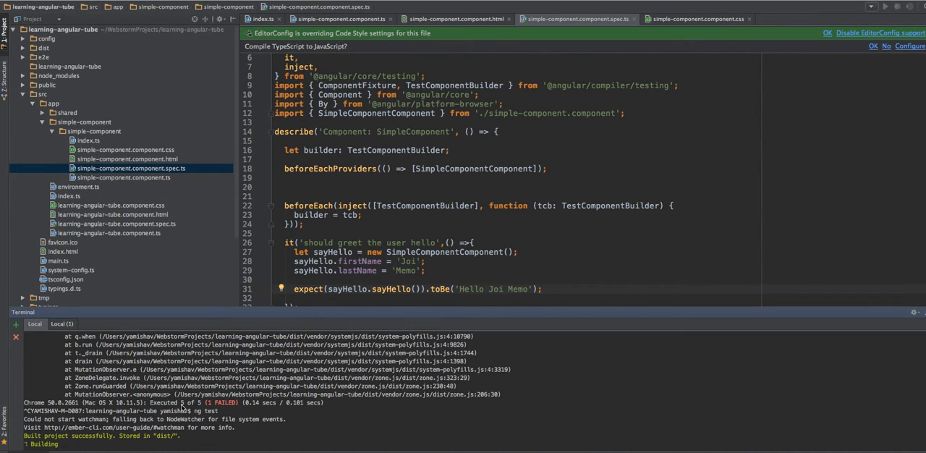
mouse_move(197, 384)
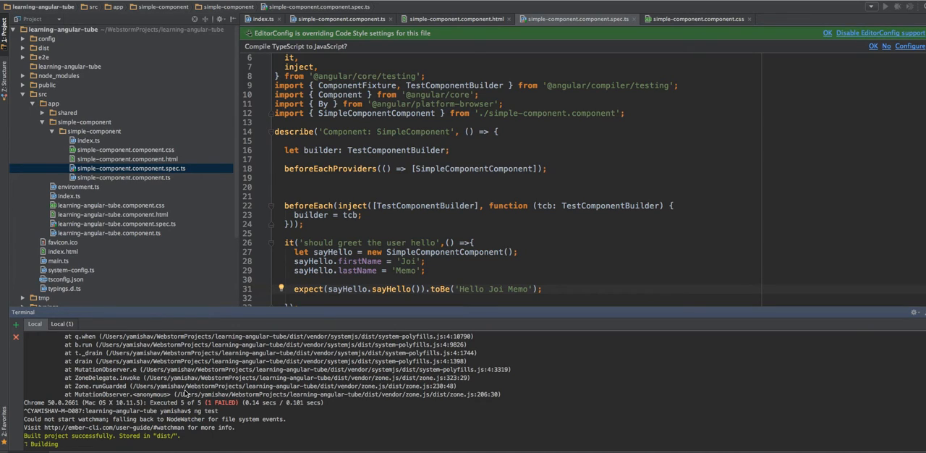
mouse_move(214, 391)
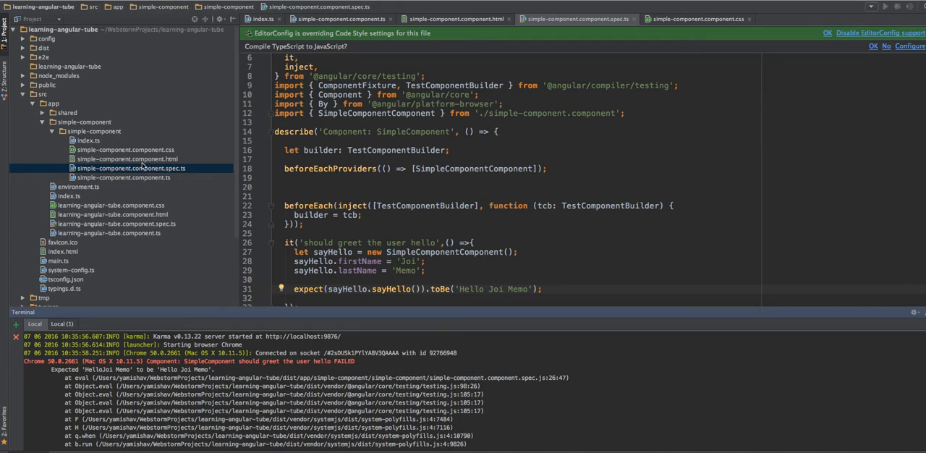
Switch to simple-component.component.ts so sayHello can return 'Hello ' with a trailing space.
click(123, 176)
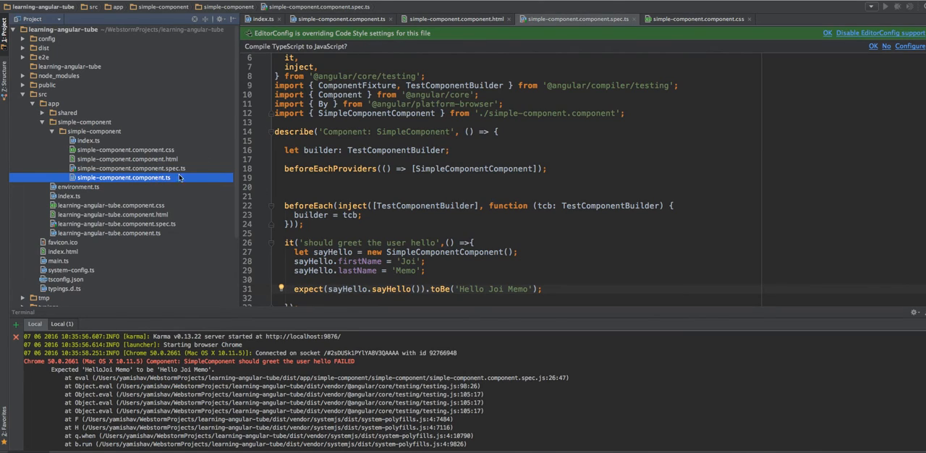
click(340, 17)
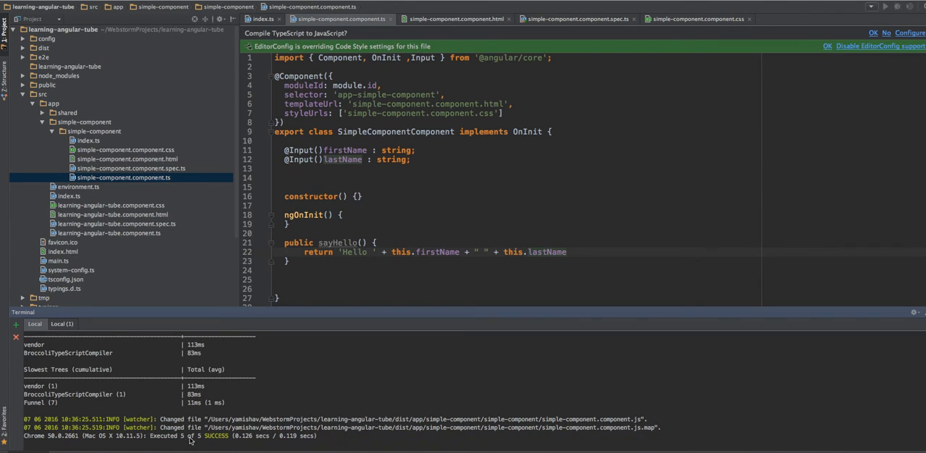
mouse_move(171, 405)
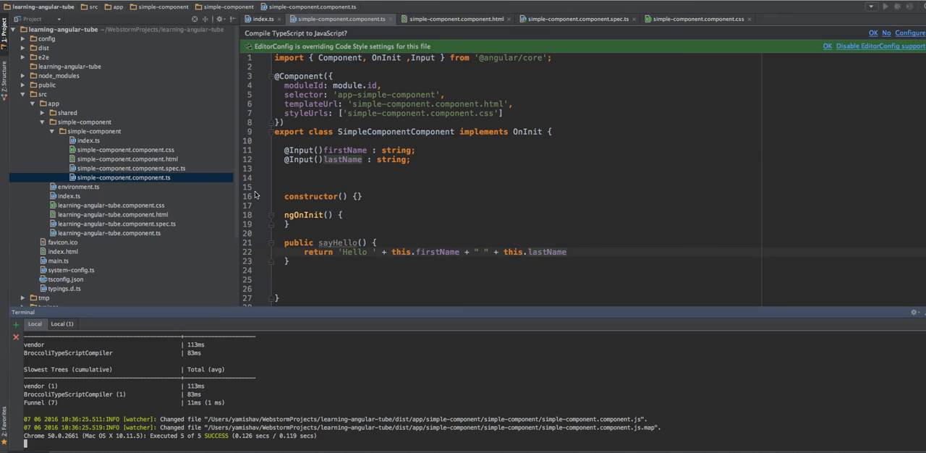
mouse_move(256, 133)
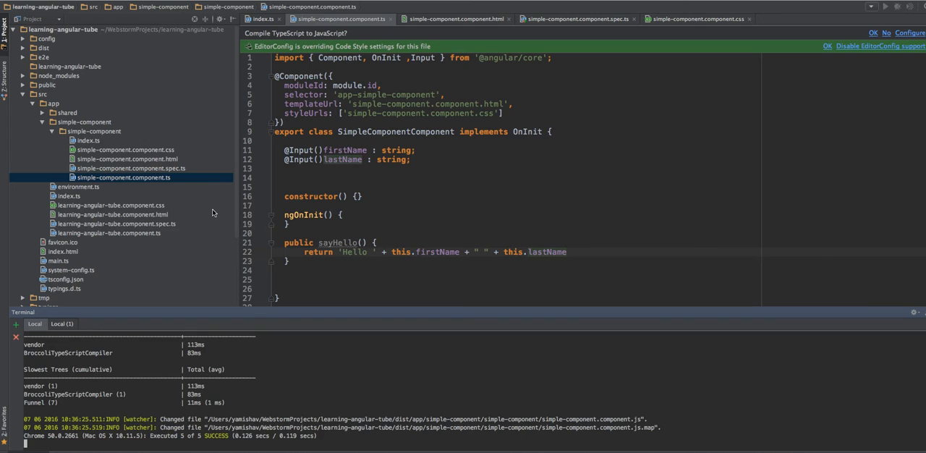
mouse_move(84, 240)
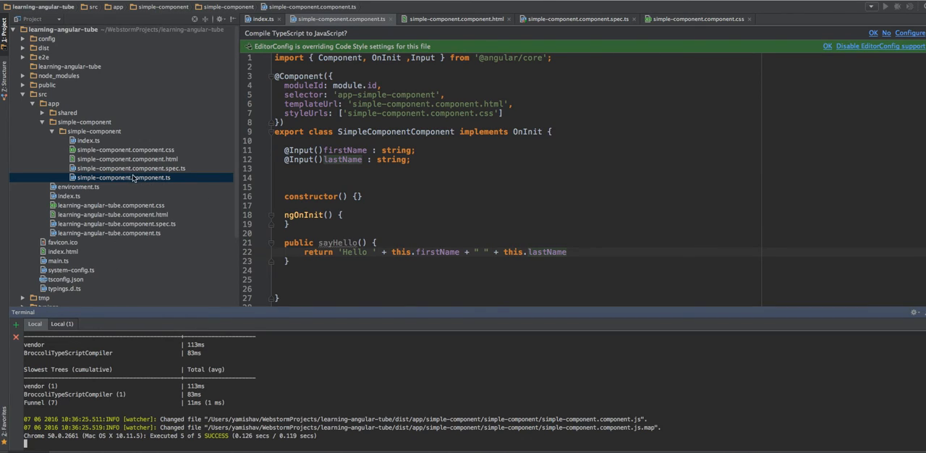
mouse_move(122, 197)
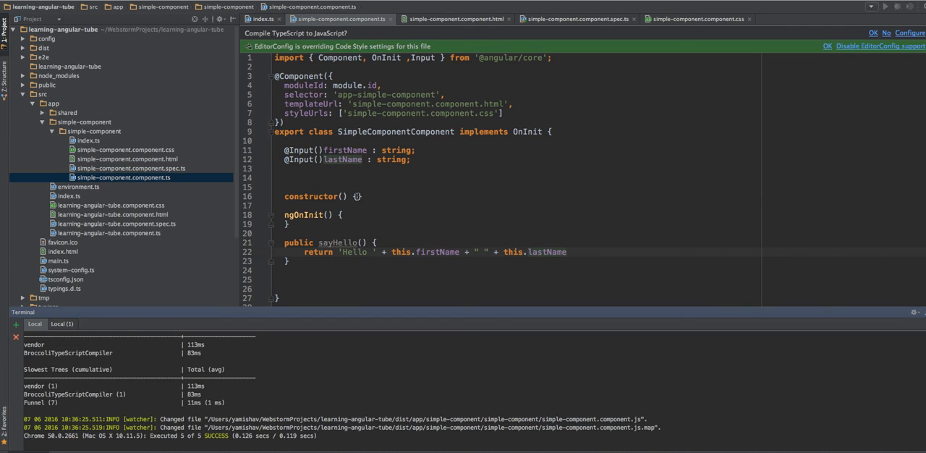
click(376, 243)
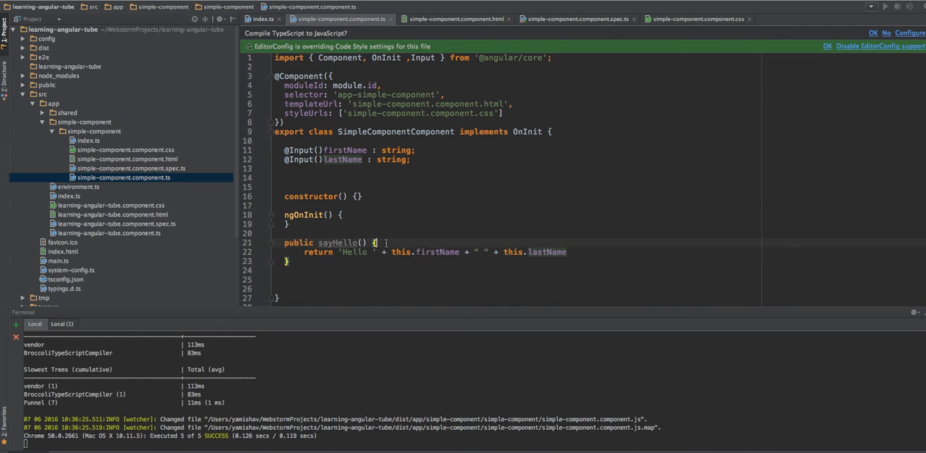